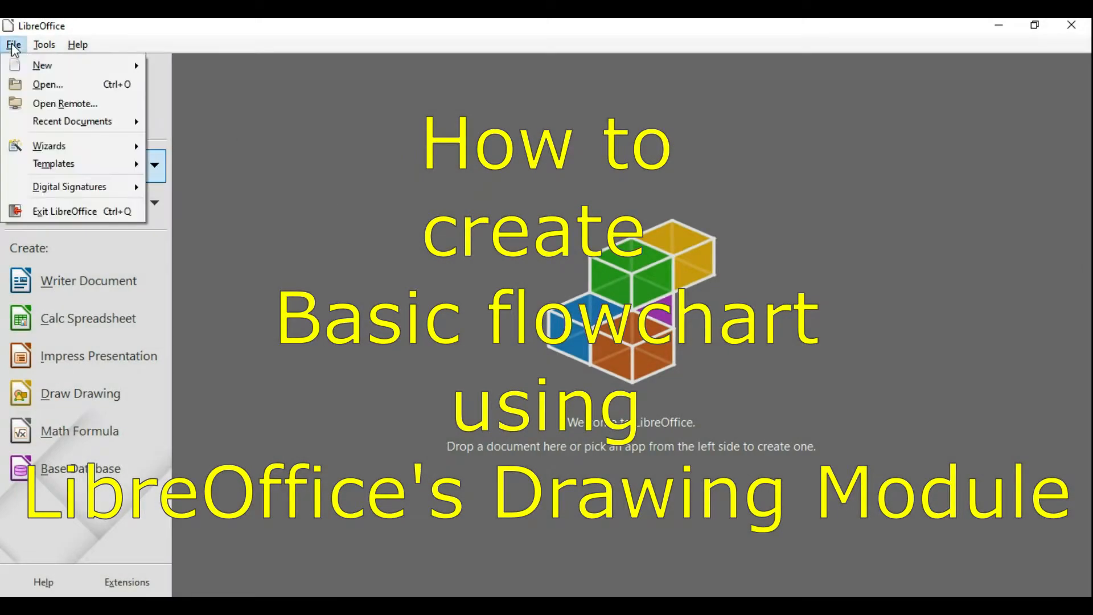
{"action": "mouse_move", "coordinate": [43, 65]}
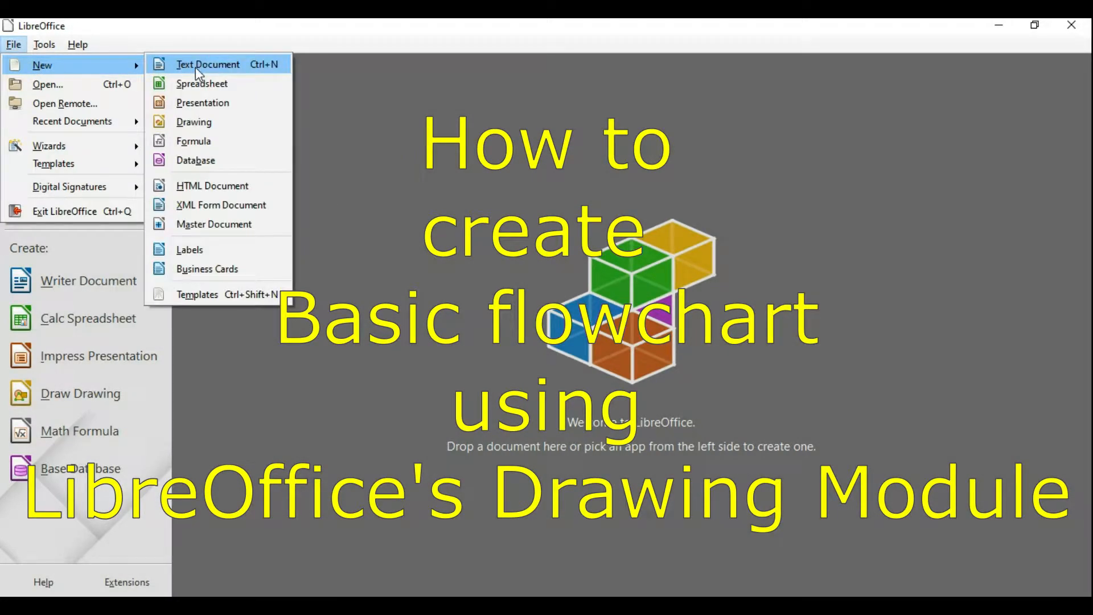
{"action": "mouse_move", "coordinate": [201, 121]}
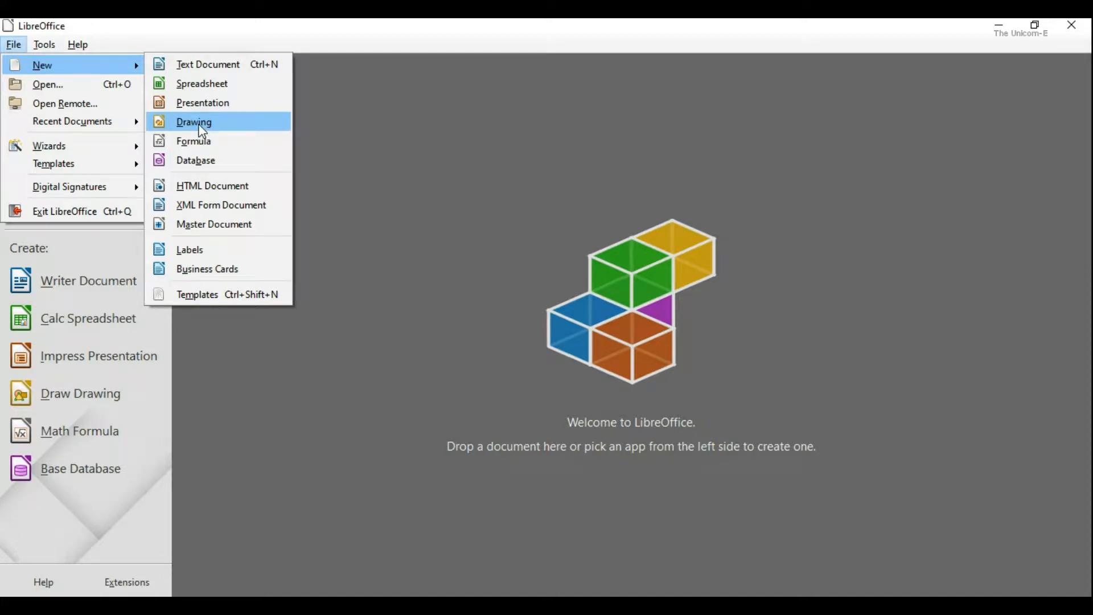
{"action": "mouse_move", "coordinate": [200, 140]}
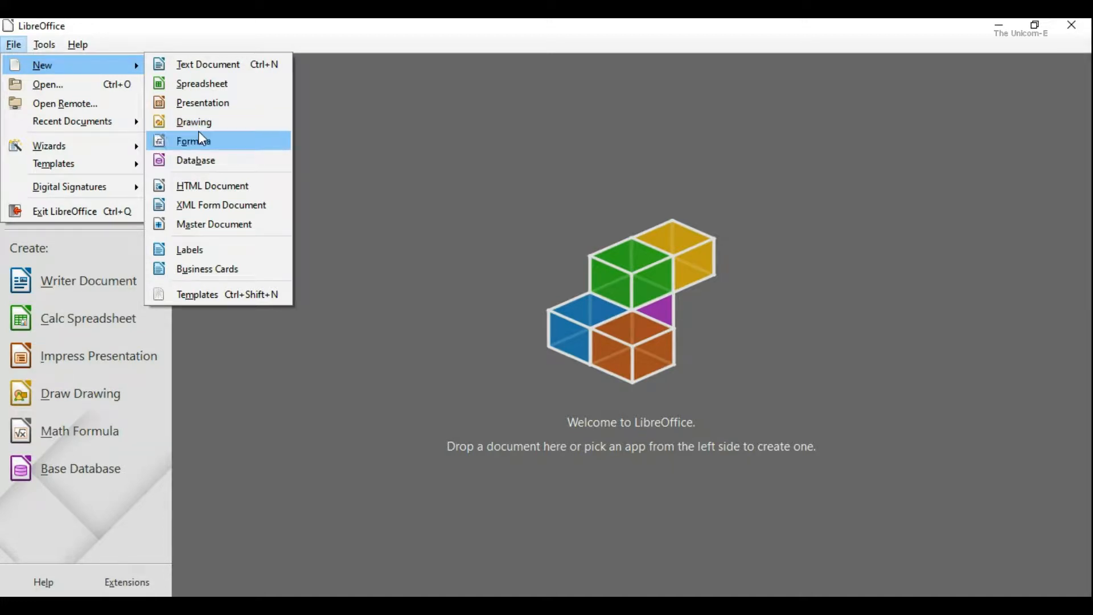
{"action": "mouse_move", "coordinate": [194, 121]}
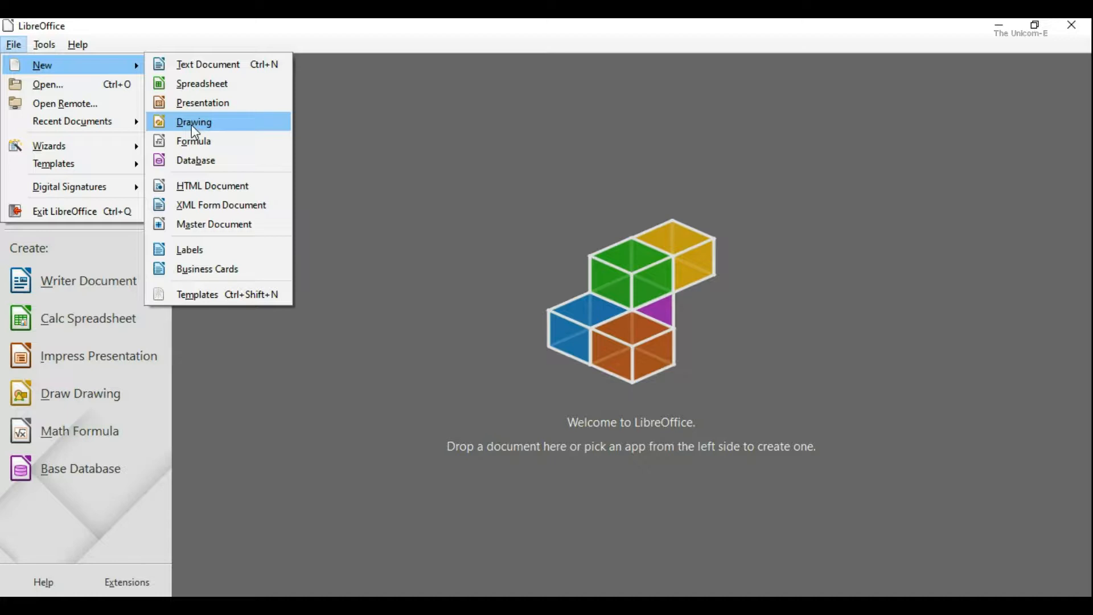
Create a new blank LibreOffice Draw document from the Start Center
{"action": "left_click", "coordinate": [193, 121]}
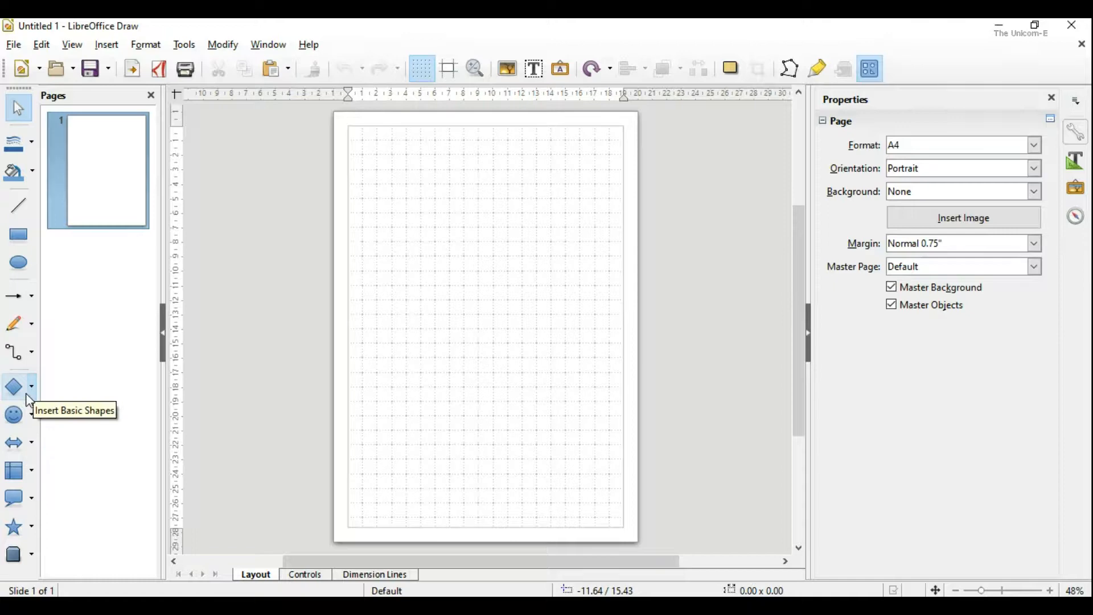
Draw a rectangle near the top labelled 'Customer requirement' and widen it to fit
{"action": "left_click", "coordinate": [30, 387]}
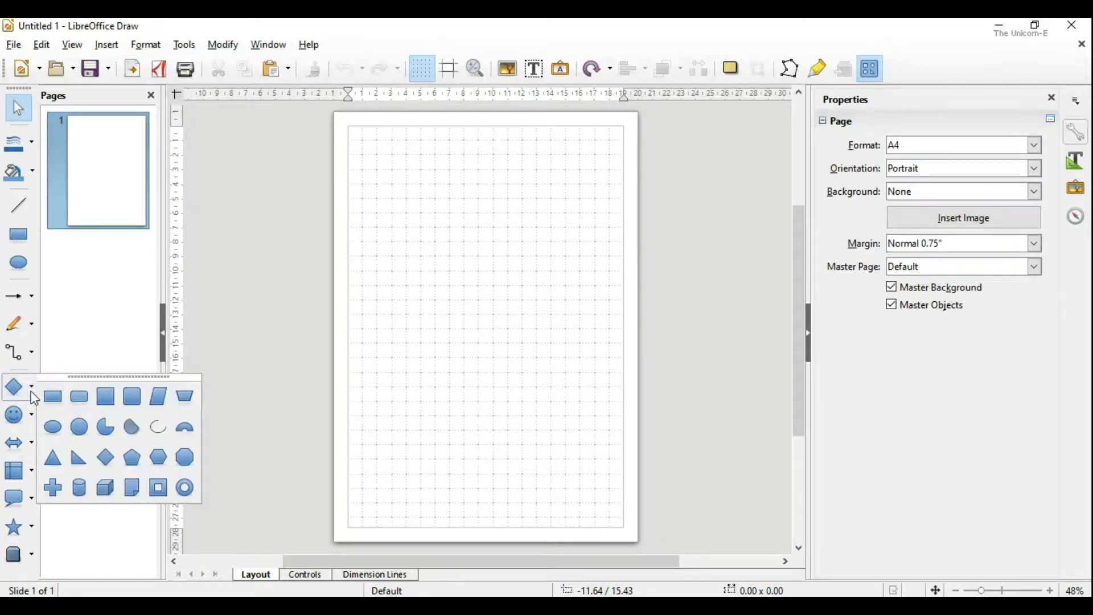
{"action": "mouse_move", "coordinate": [53, 396]}
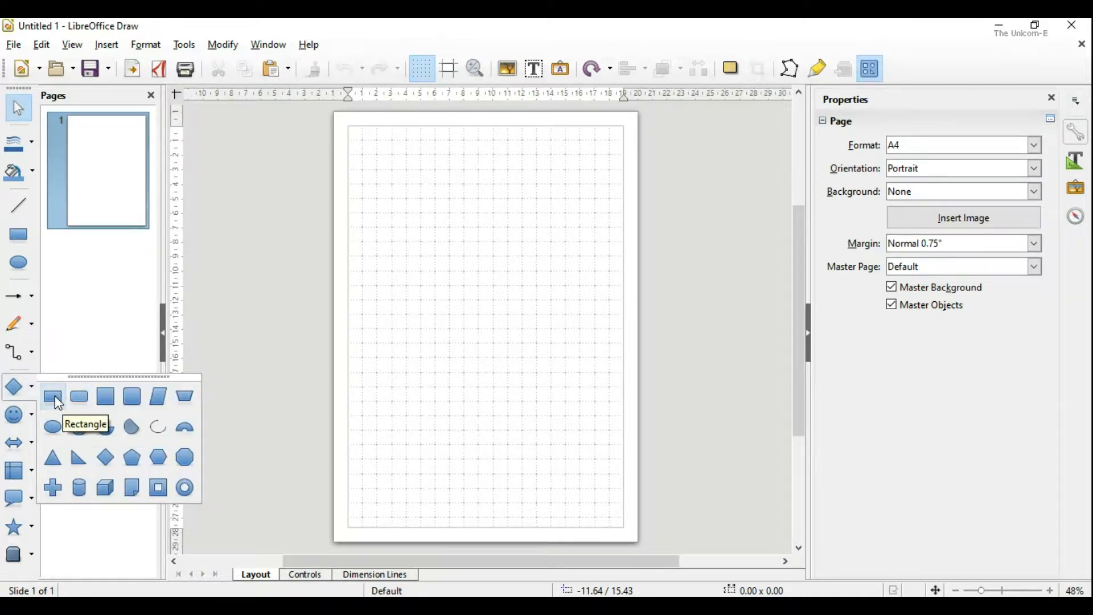
{"action": "left_click", "coordinate": [53, 397]}
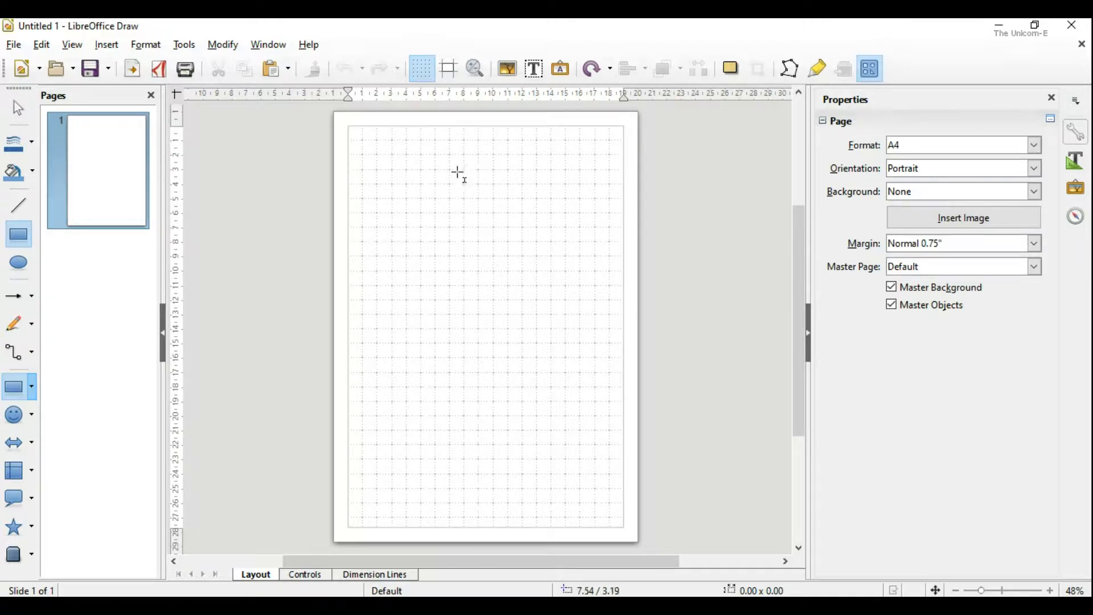
{"action": "left_click_drag", "start_coordinate": [416, 172], "coordinate": [525, 203]}
{"action": "type", "text": "C"}
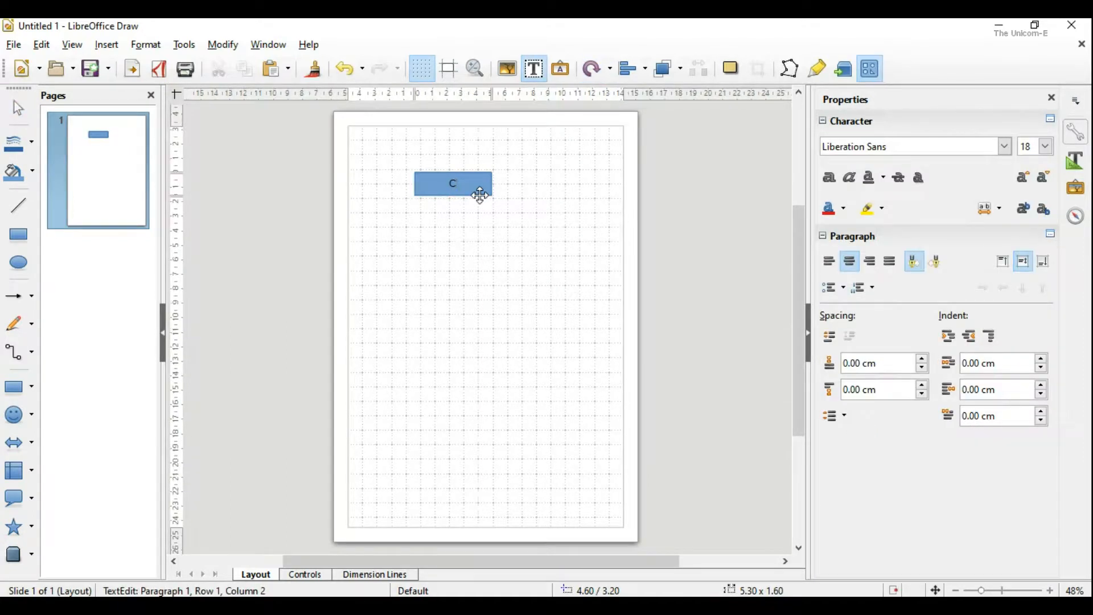
{"action": "type", "text": "ustomer requir"}
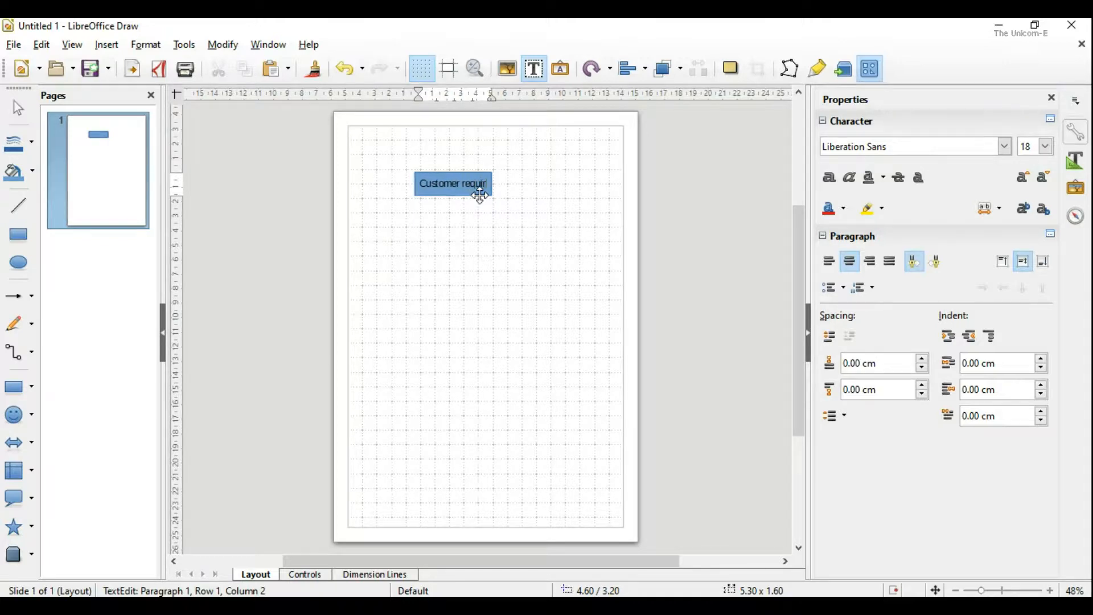
{"action": "left_click", "coordinate": [490, 235]}
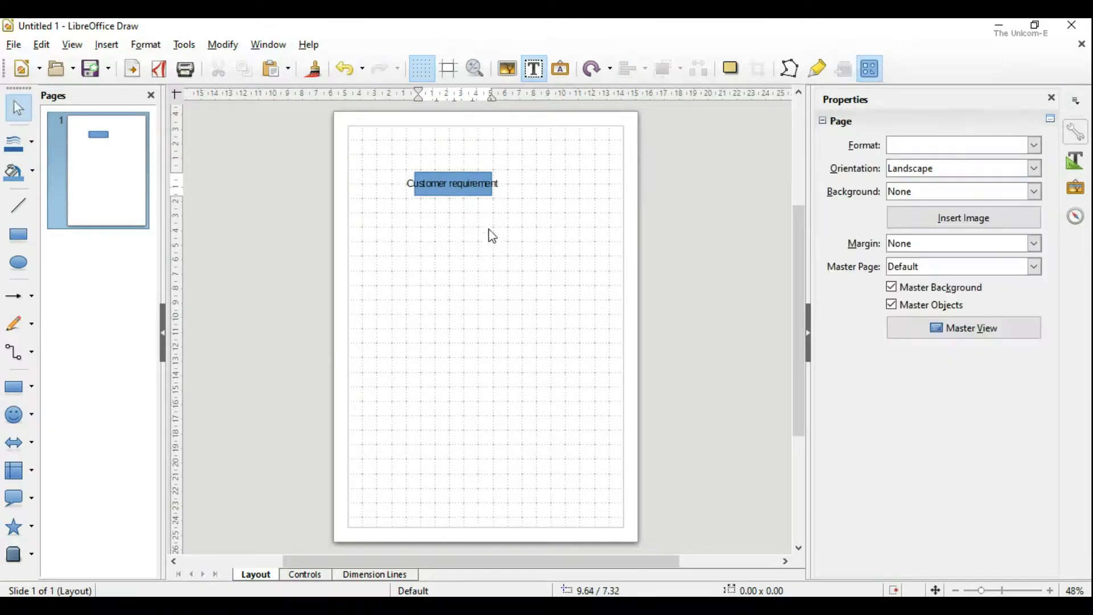
{"action": "left_click", "coordinate": [453, 182]}
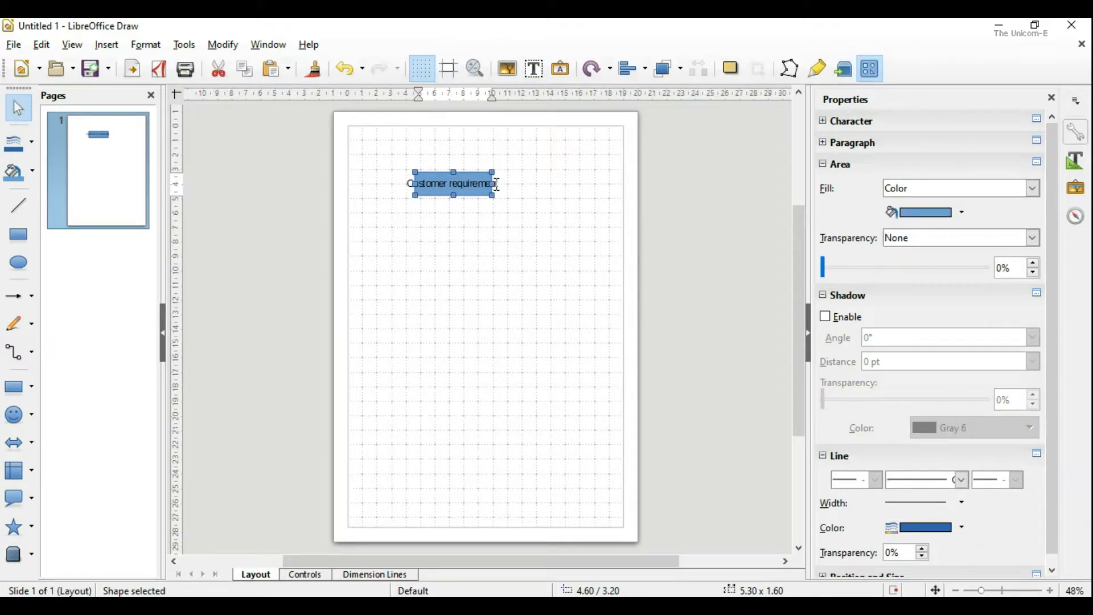
{"action": "left_click_drag", "start_coordinate": [494, 184], "coordinate": [526, 183]}
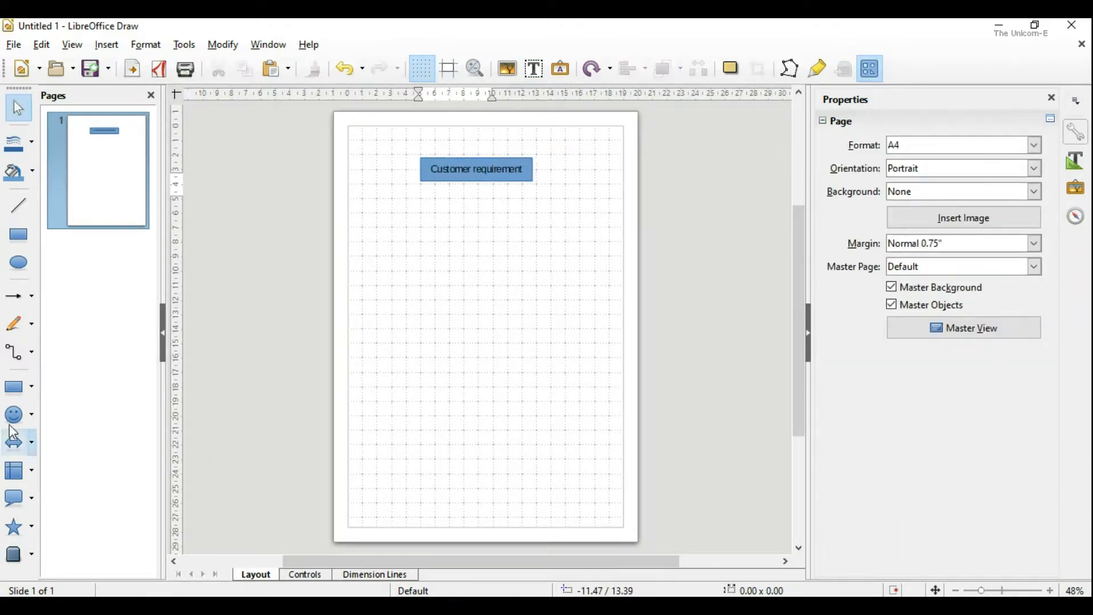
Draw a rectangle below the first box and label it 'Pre-design Department'
{"action": "left_click", "coordinate": [14, 233]}
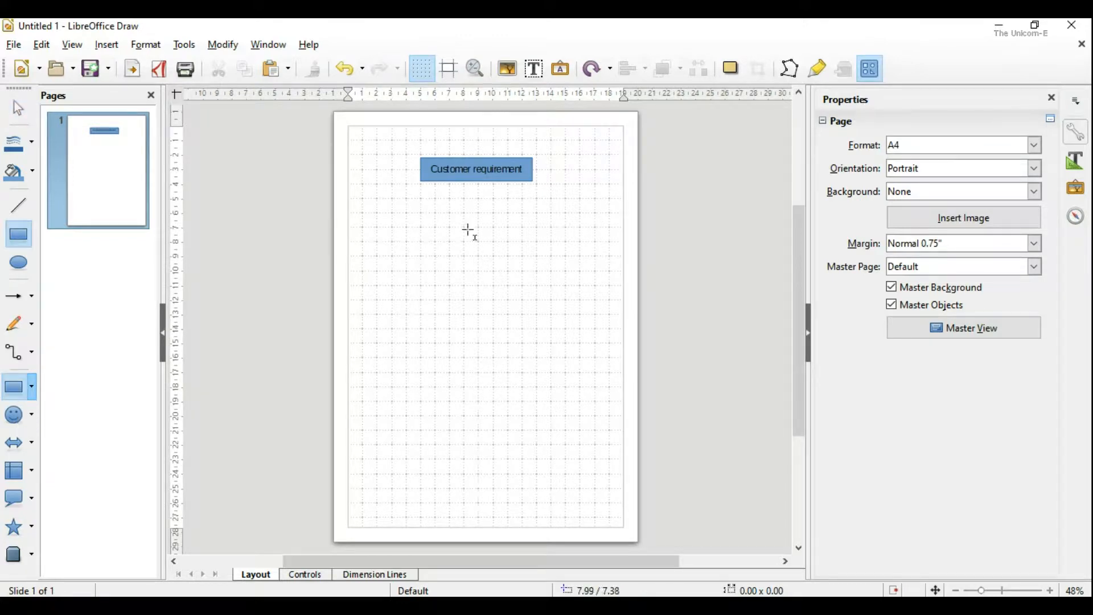
{"action": "left_click_drag", "start_coordinate": [422, 215], "coordinate": [511, 237]}
{"action": "type", "text": "Pre"}
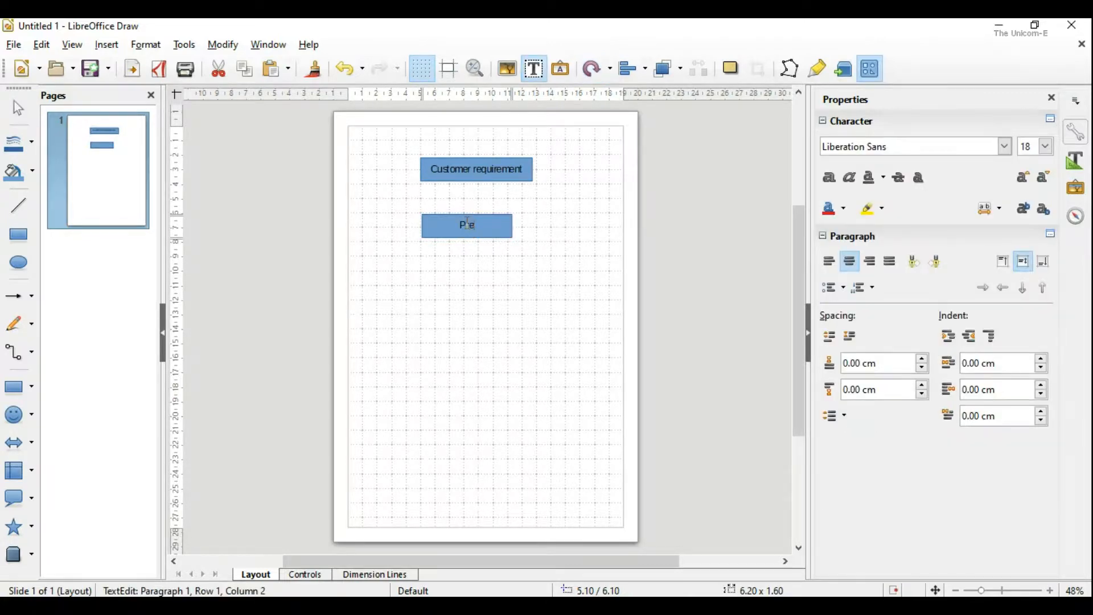
{"action": "type", "text": "-design"}
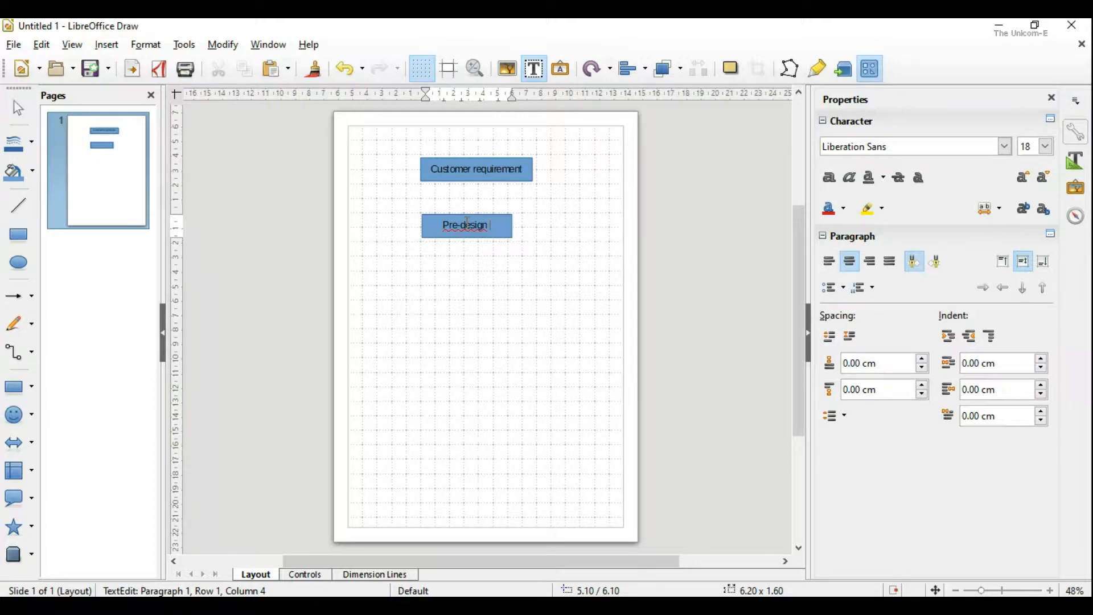
{"action": "type", "text": "Department"}
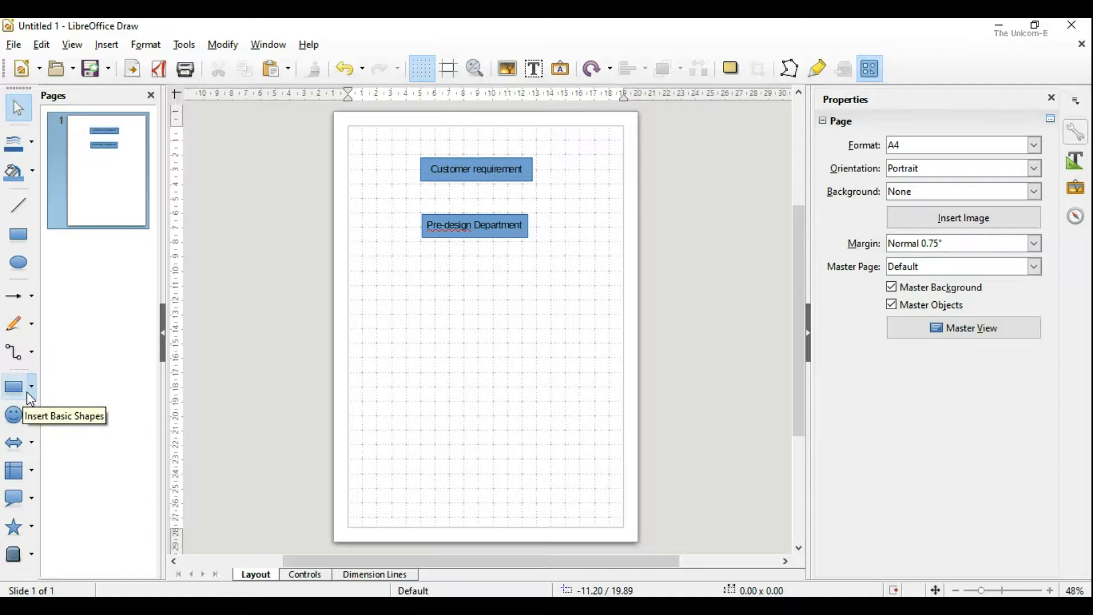
Draw a diamond below Pre-design Department labelled 'Over Budget?' and shrink it to fit
{"action": "left_click", "coordinate": [30, 386]}
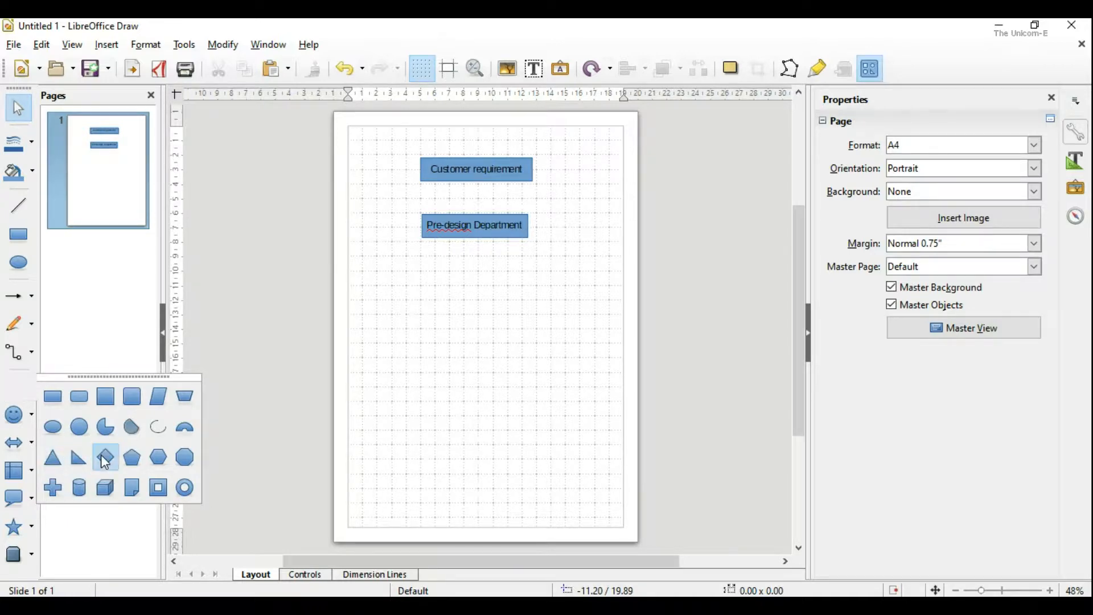
{"action": "left_click_drag", "start_coordinate": [439, 286], "coordinate": [521, 349]}
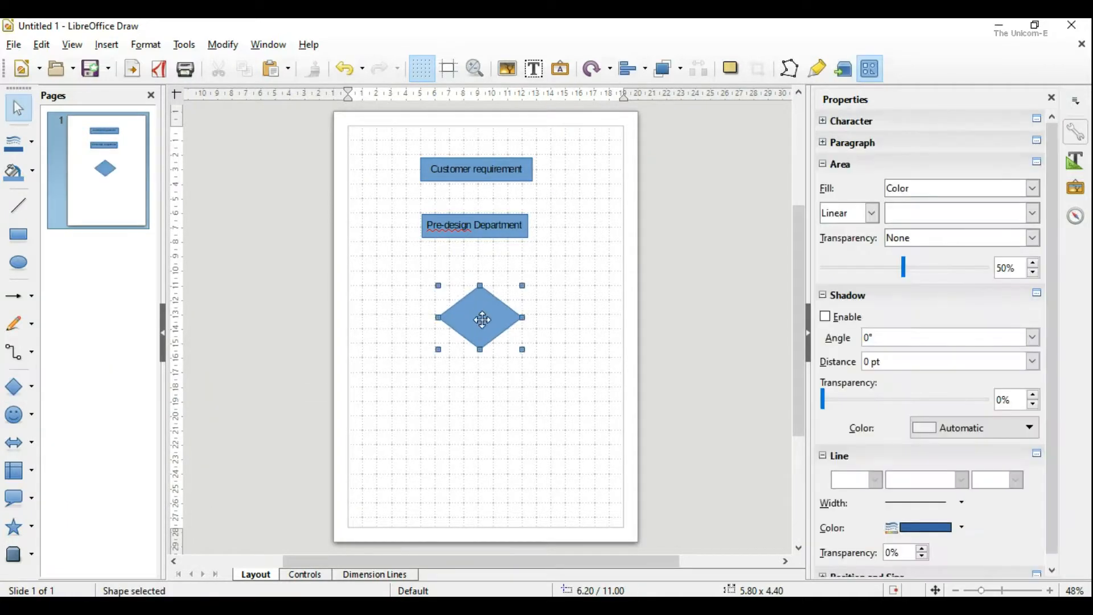
{"action": "left_click", "coordinate": [31, 387]}
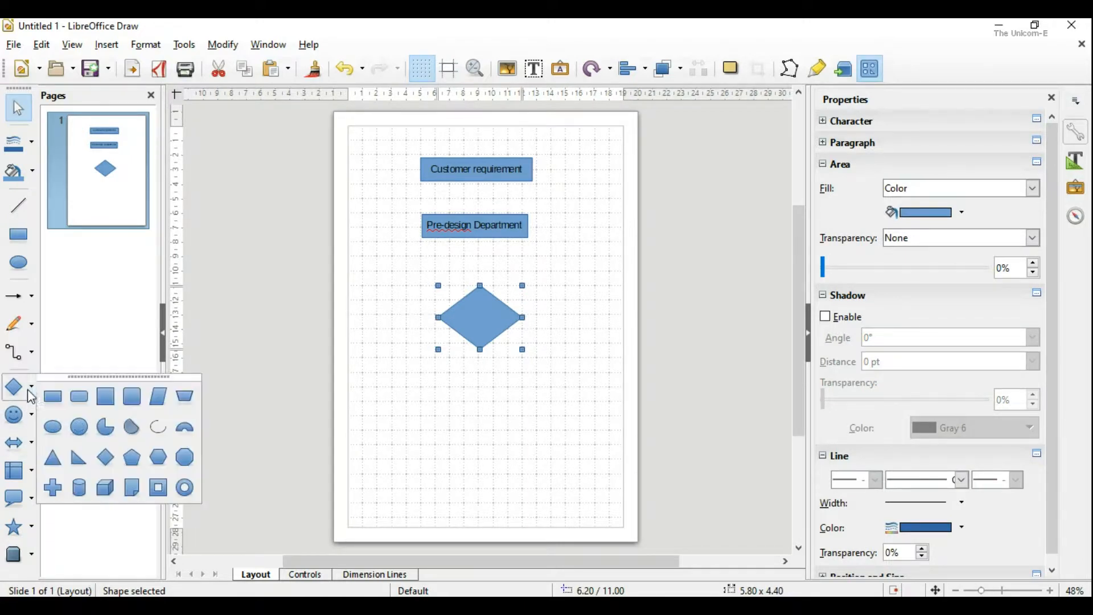
{"action": "mouse_move", "coordinate": [104, 458]}
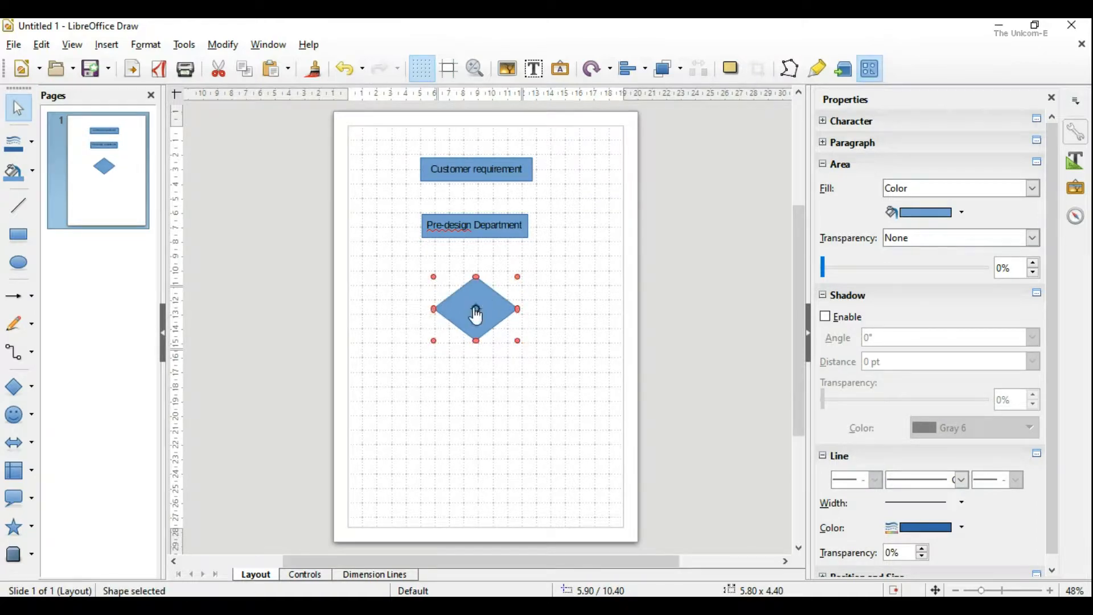
{"action": "double_click", "coordinate": [476, 308]}
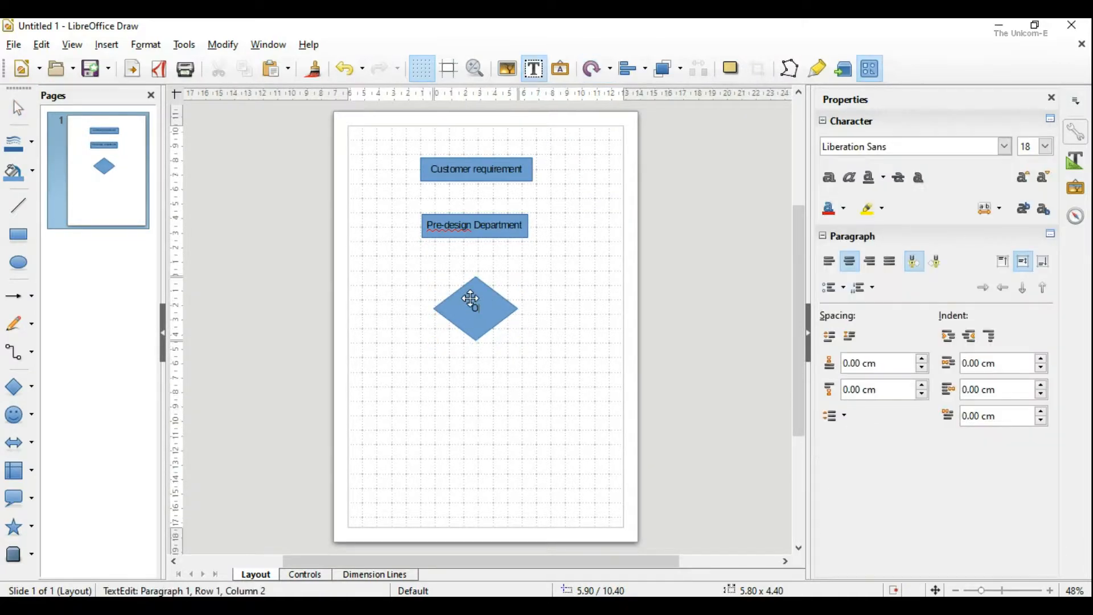
{"action": "type", "text": "OverBudget?"}
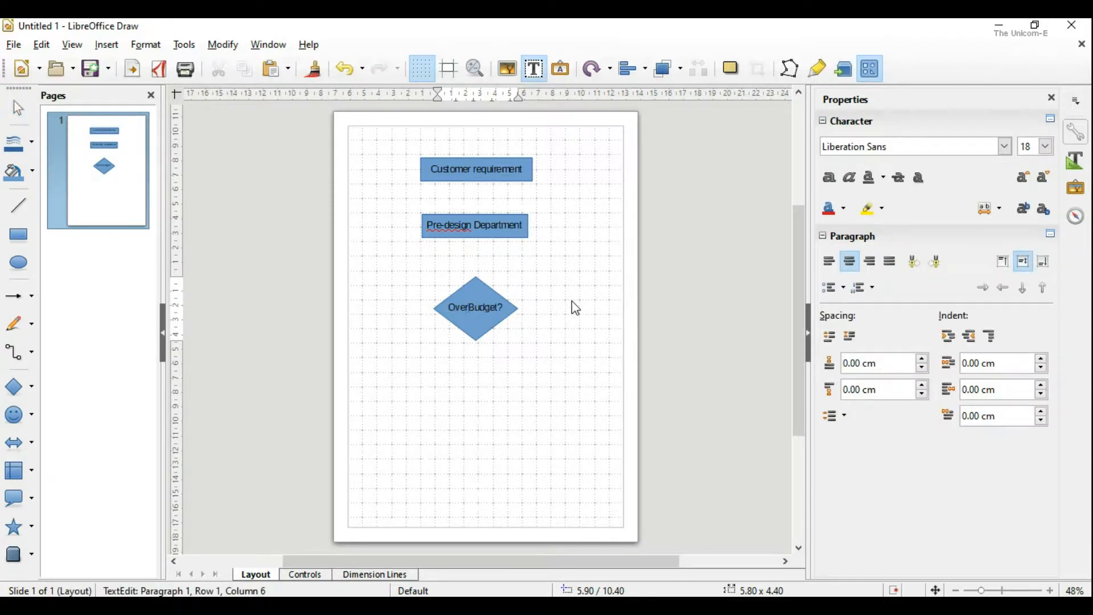
{"action": "left_click", "coordinate": [476, 308]}
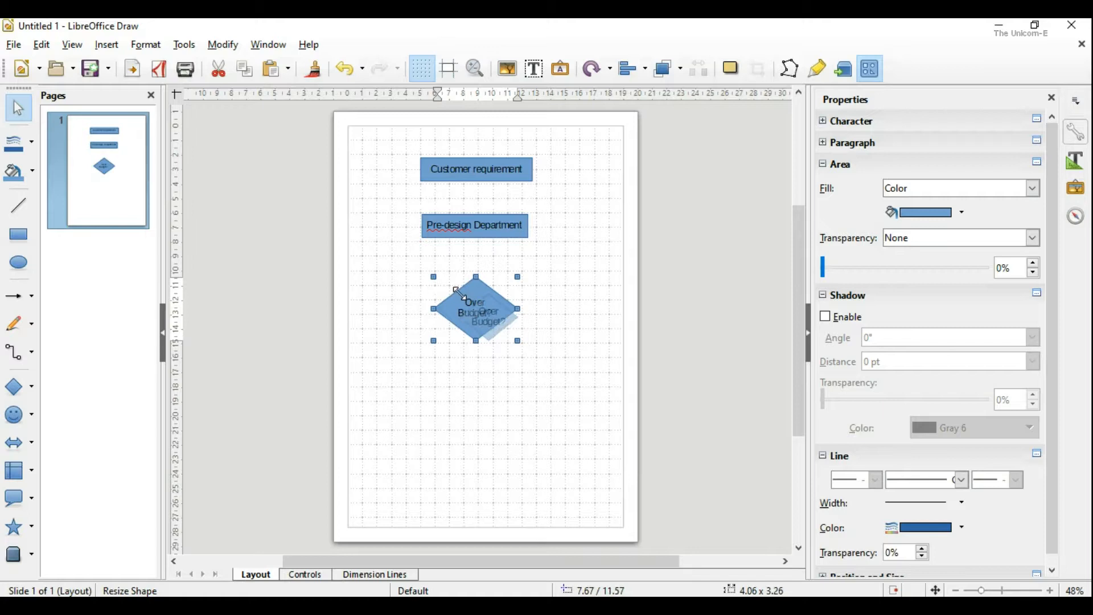
{"action": "left_click_drag", "start_coordinate": [476, 308], "coordinate": [488, 316]}
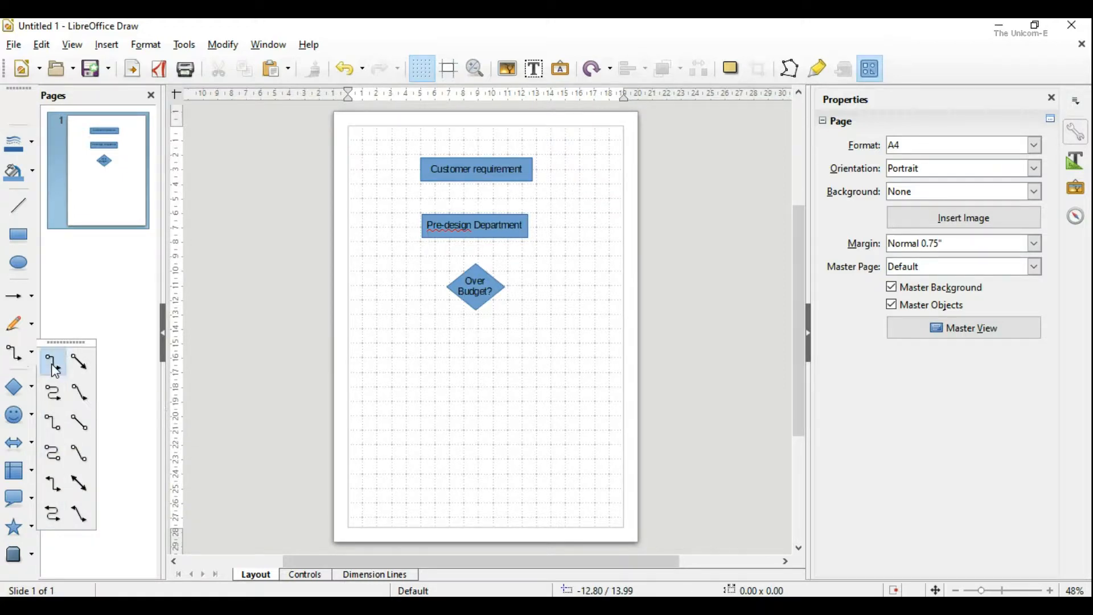
Connect Customer requirement to Pre-design Department, and Pre-design Department to the Over Budget? diamond
{"action": "left_click", "coordinate": [53, 363]}
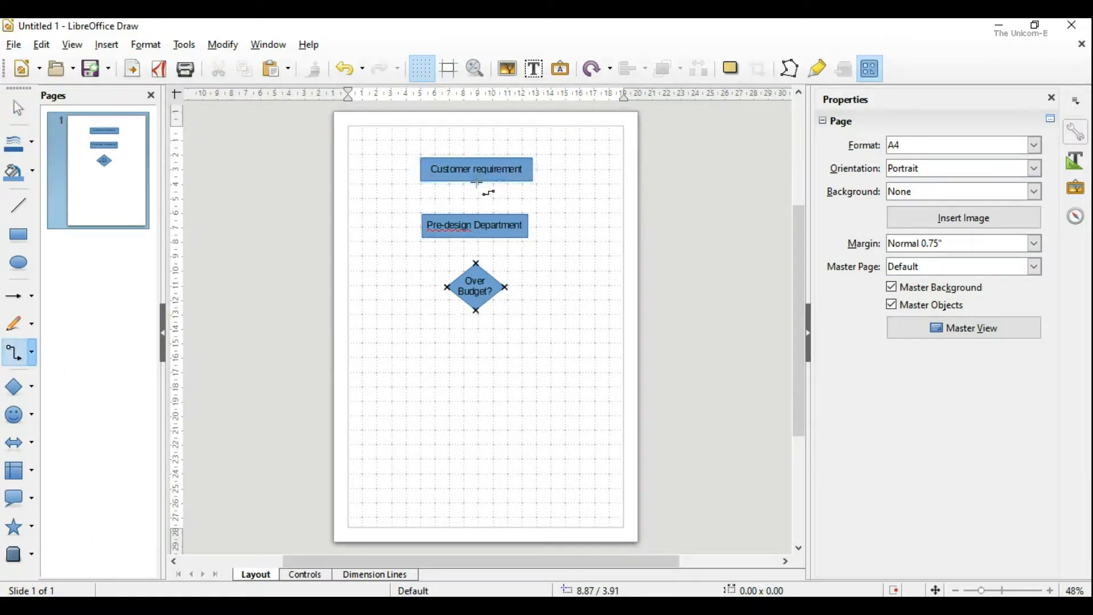
{"action": "left_click_drag", "start_coordinate": [475, 183], "coordinate": [476, 216]}
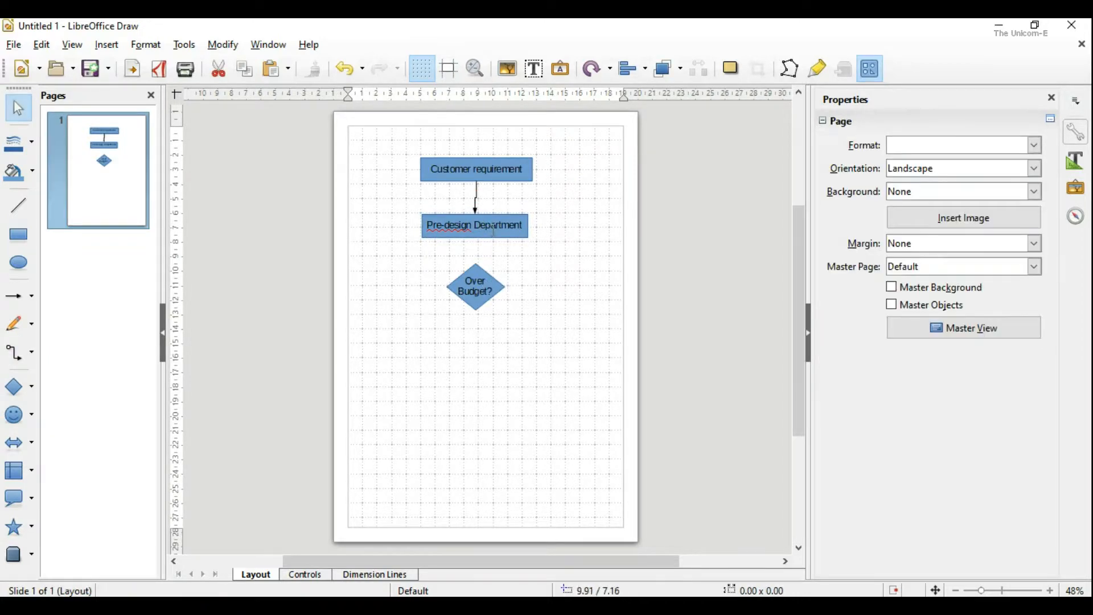
{"action": "left_click", "coordinate": [475, 224]}
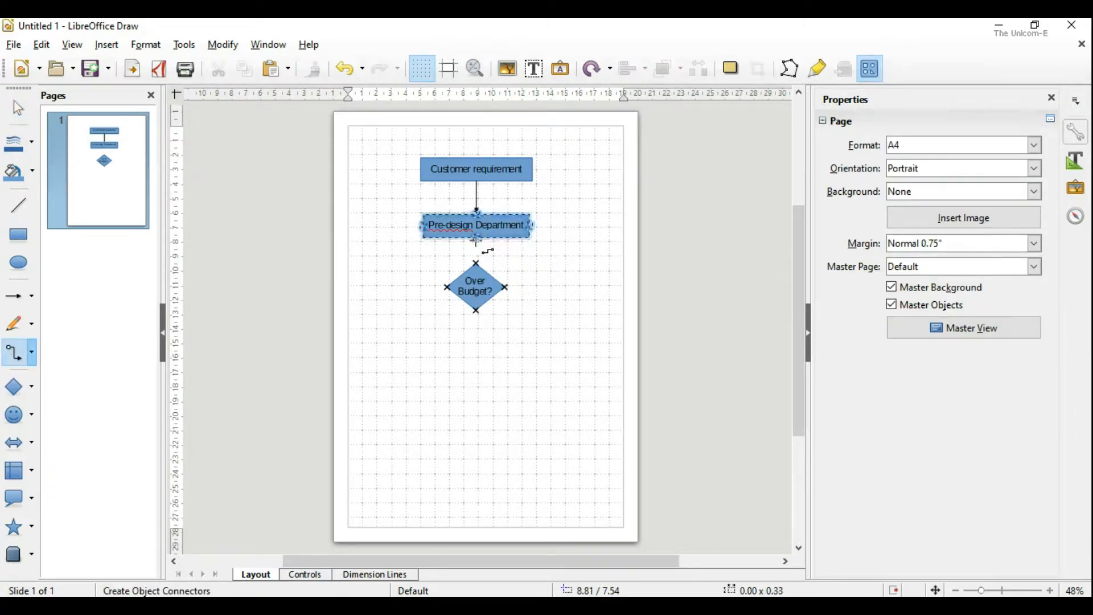
{"action": "left_click", "coordinate": [476, 251]}
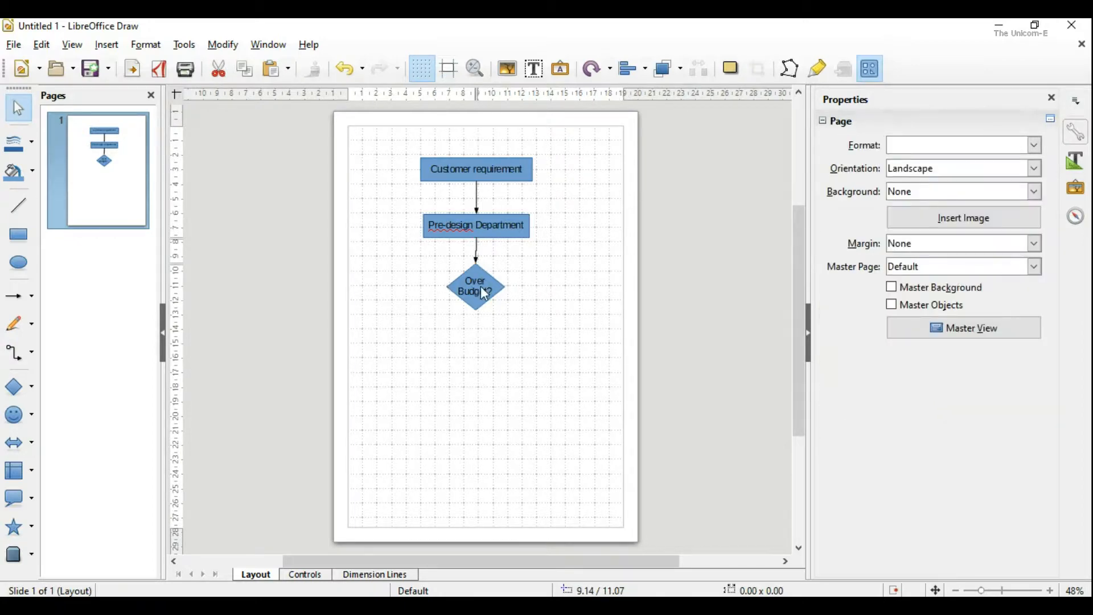
Shift the Over Budget? diamond left and add its loop-back connector to Pre-design Department
{"action": "left_click", "coordinate": [475, 286]}
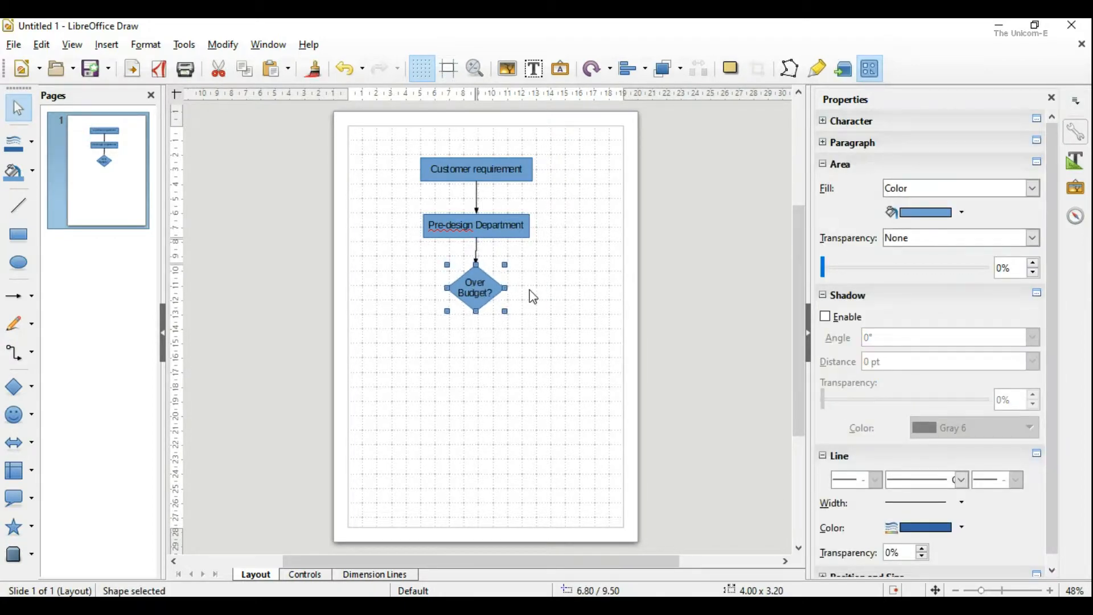
{"action": "left_click_drag", "start_coordinate": [475, 286], "coordinate": [478, 283]}
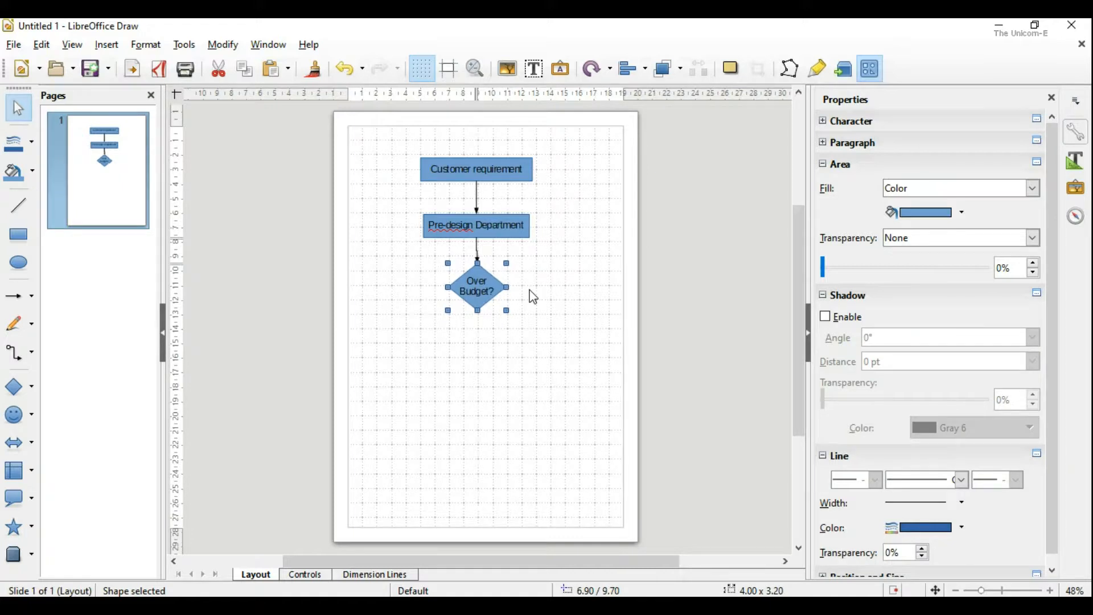
{"action": "left_click_drag", "start_coordinate": [476, 288], "coordinate": [476, 283]}
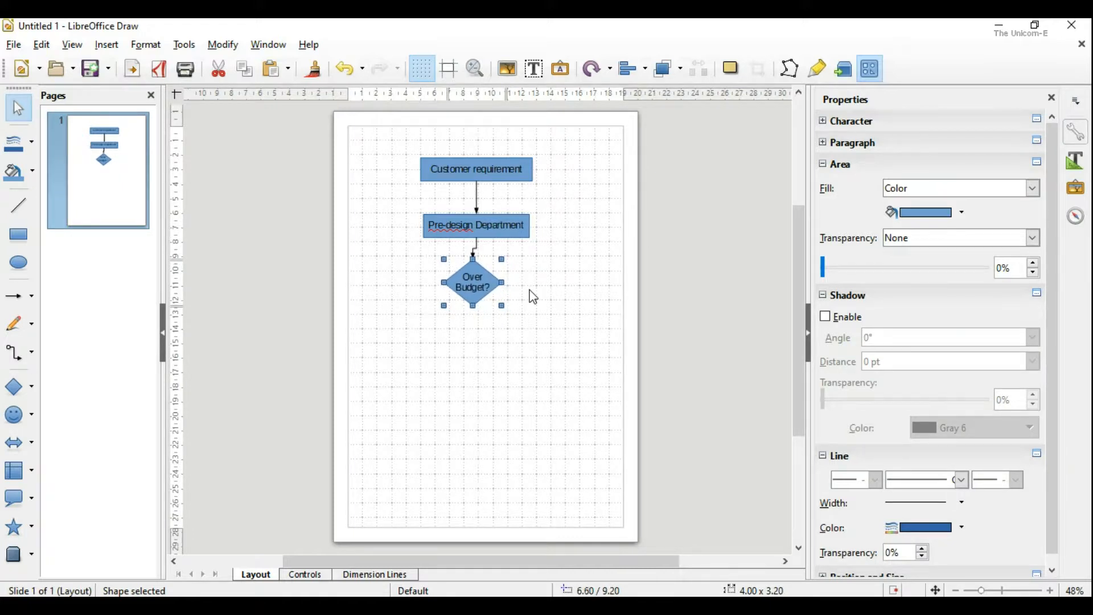
{"action": "left_click_drag", "start_coordinate": [472, 283], "coordinate": [446, 286]}
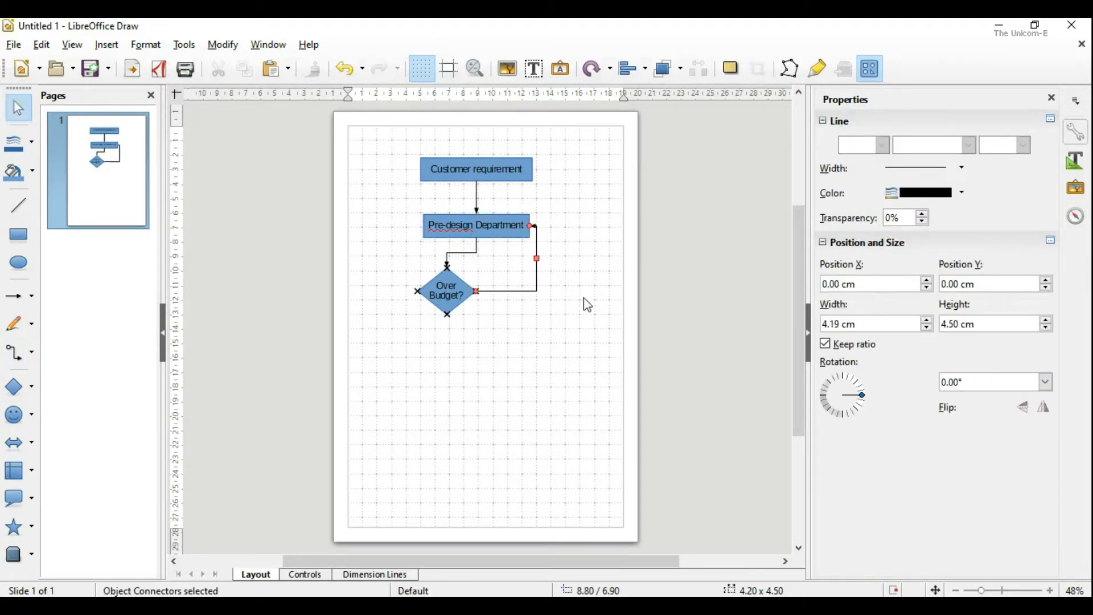
{"action": "left_click", "coordinate": [369, 397]}
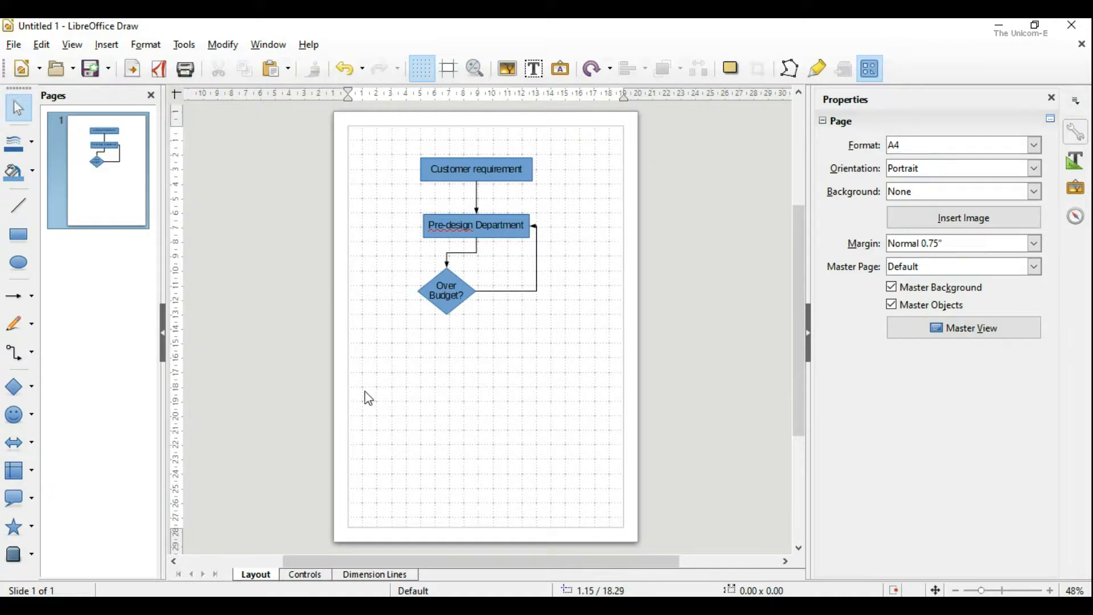
Draw a 'Design Department' box below the Over Budget? diamond
{"action": "left_click", "coordinate": [19, 234]}
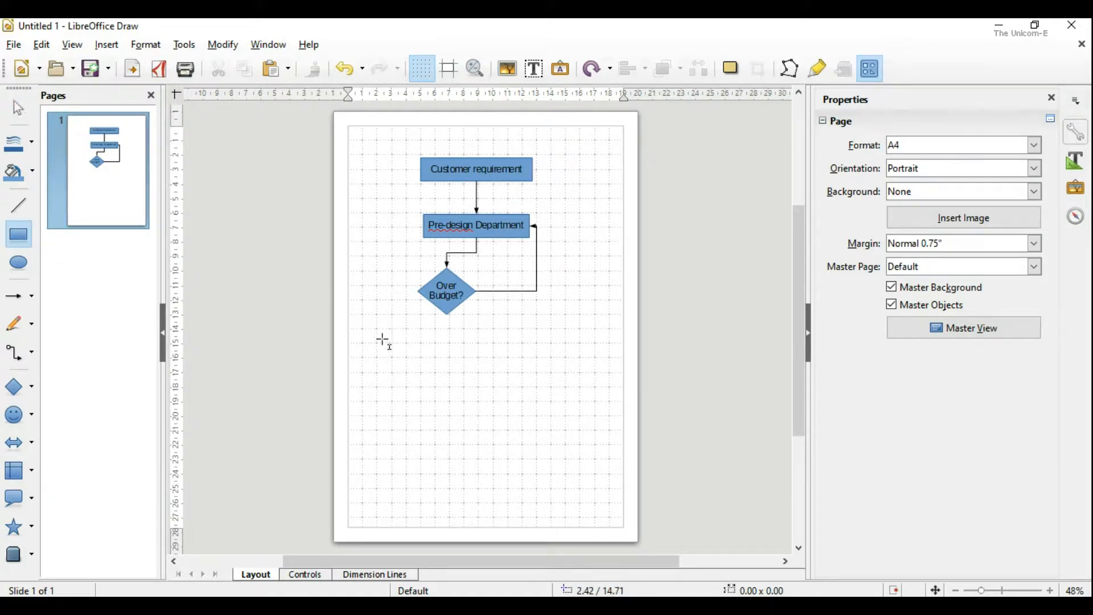
{"action": "left_click_drag", "start_coordinate": [382, 340], "coordinate": [456, 364]}
{"action": "type", "text": "Design De"}
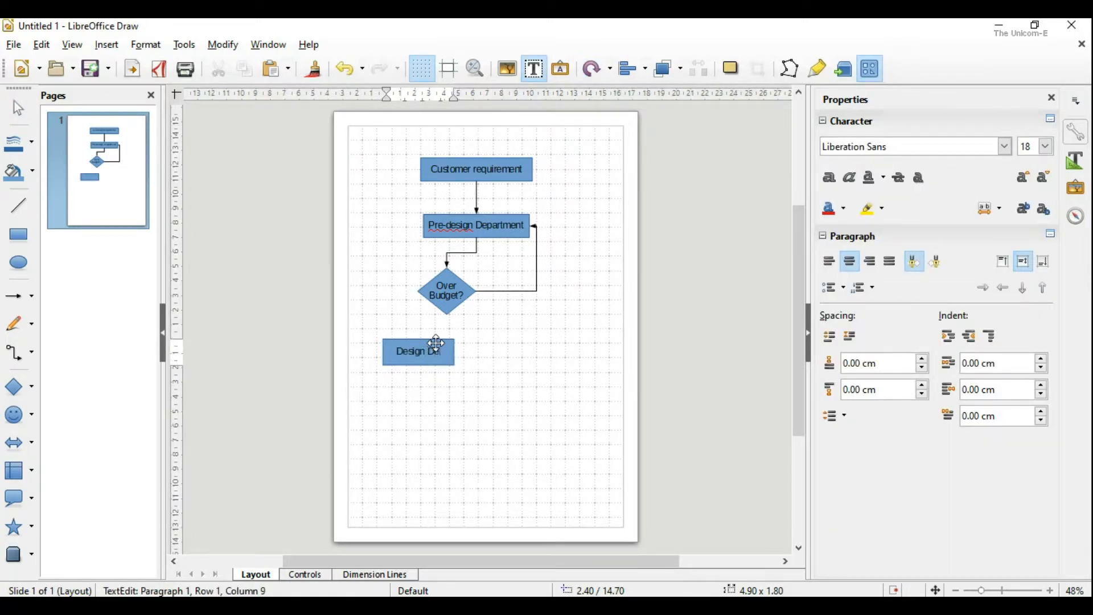
{"action": "type", "text": "partment"}
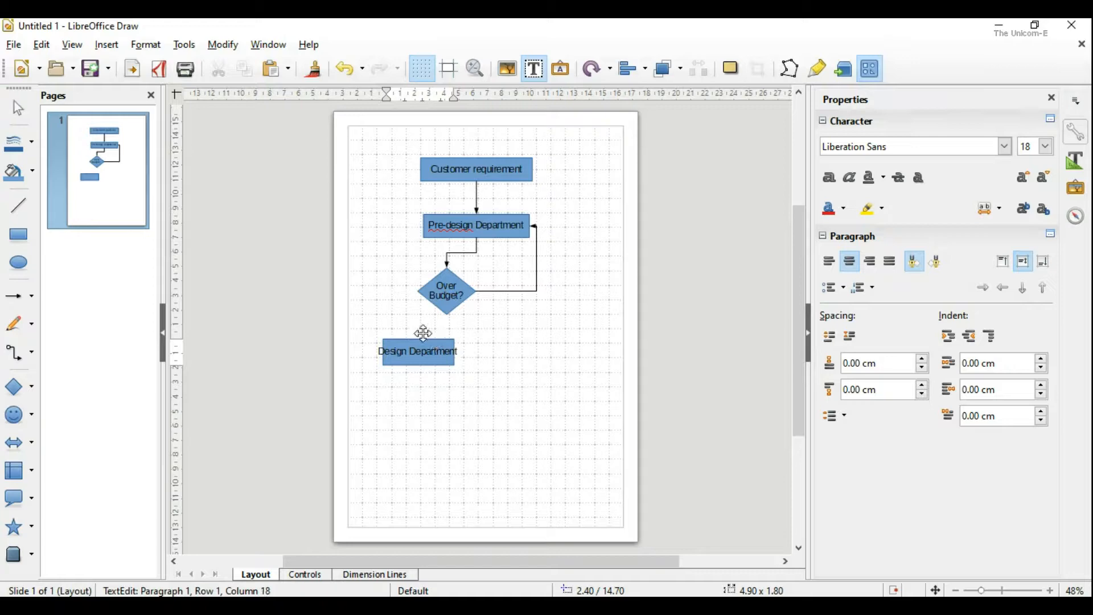
{"action": "left_click", "coordinate": [417, 351]}
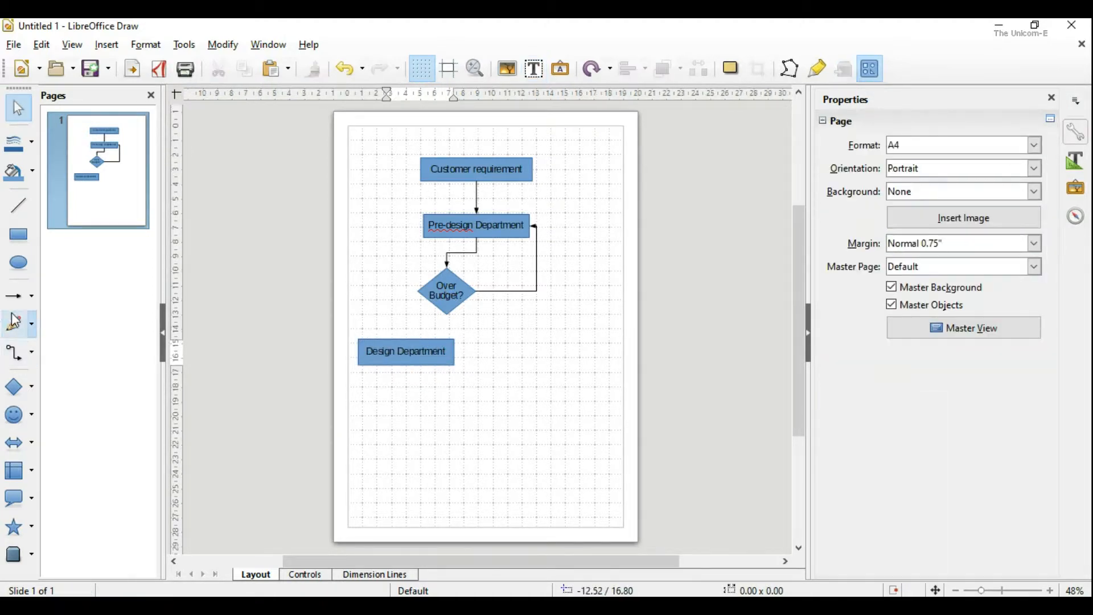
Draw a 'Factory' box below Design Department
{"action": "left_click", "coordinate": [18, 233]}
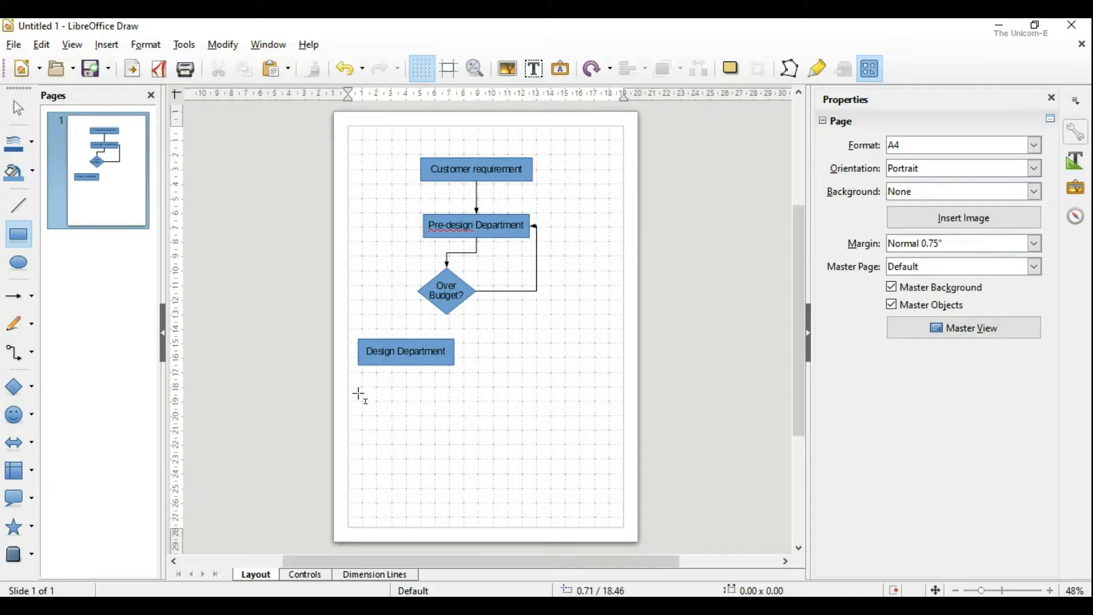
{"action": "left_click_drag", "start_coordinate": [360, 397], "coordinate": [457, 425]}
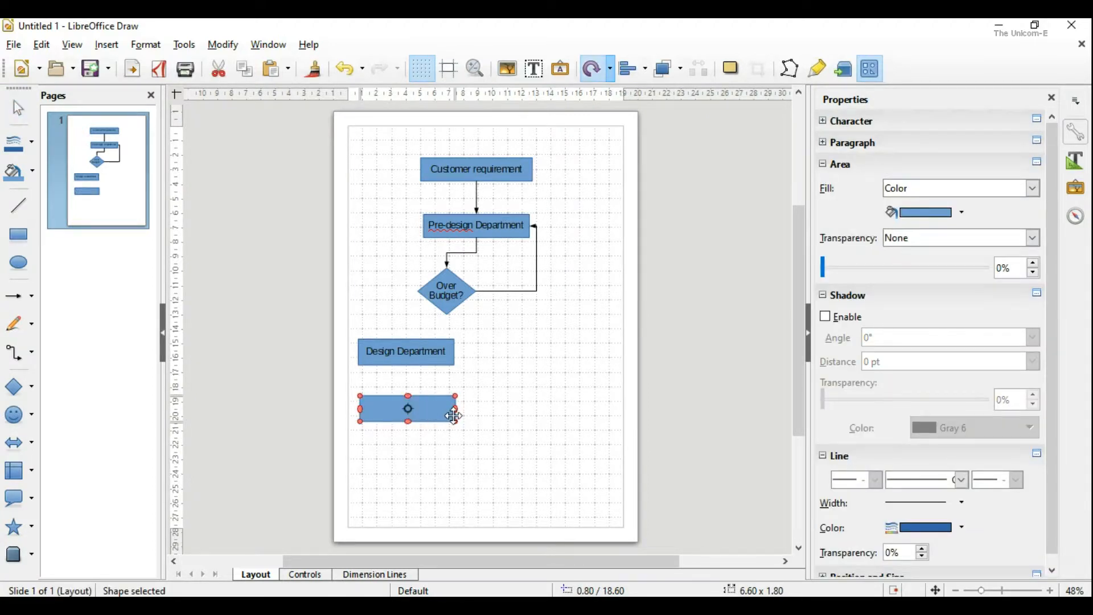
{"action": "type", "text": "Fac"}
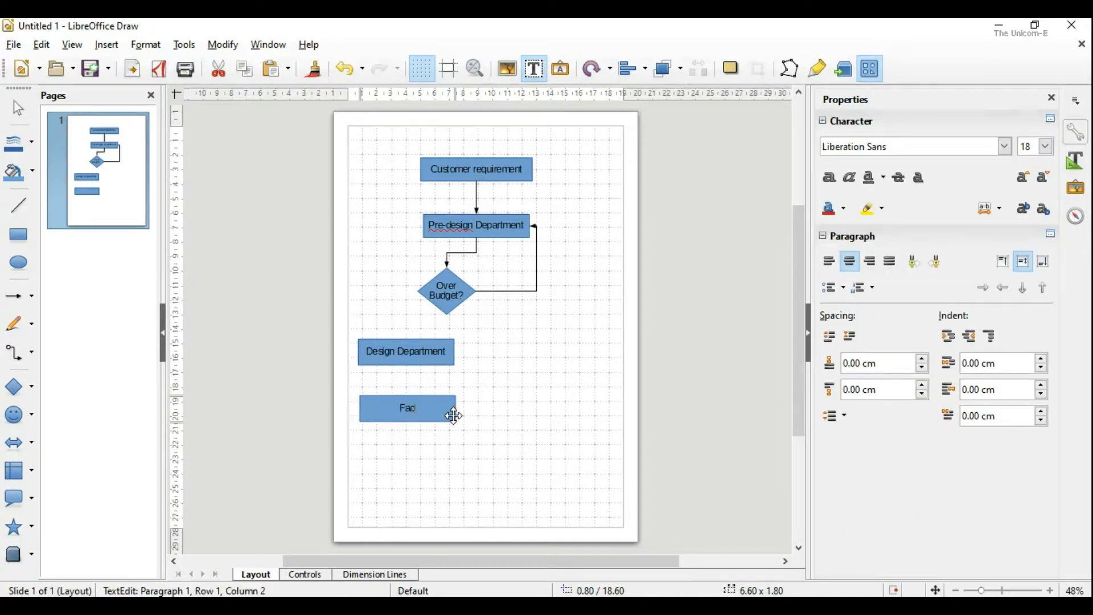
{"action": "type", "text": "tory"}
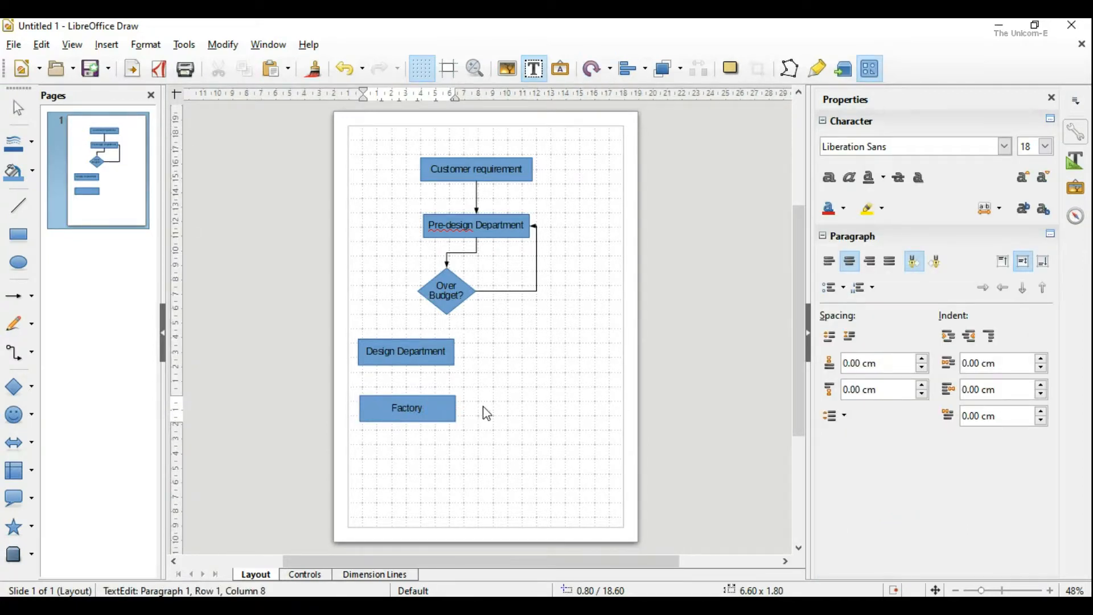
{"action": "left_click", "coordinate": [407, 408]}
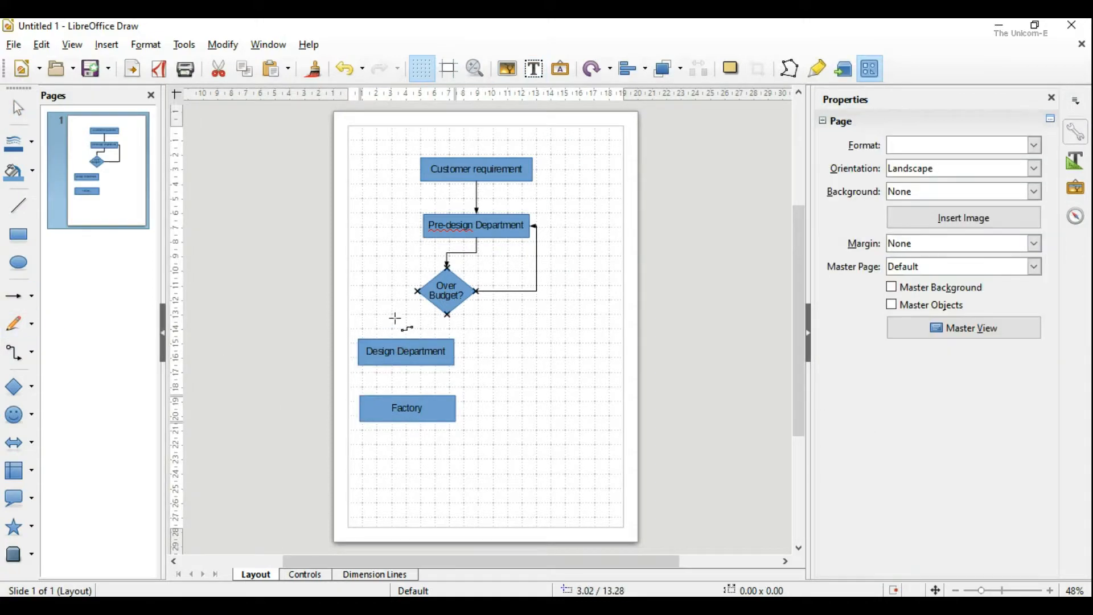
Connect the diamond's left point to Design Department, then Design Department to Factory
{"action": "left_click_drag", "start_coordinate": [447, 314], "coordinate": [405, 341]}
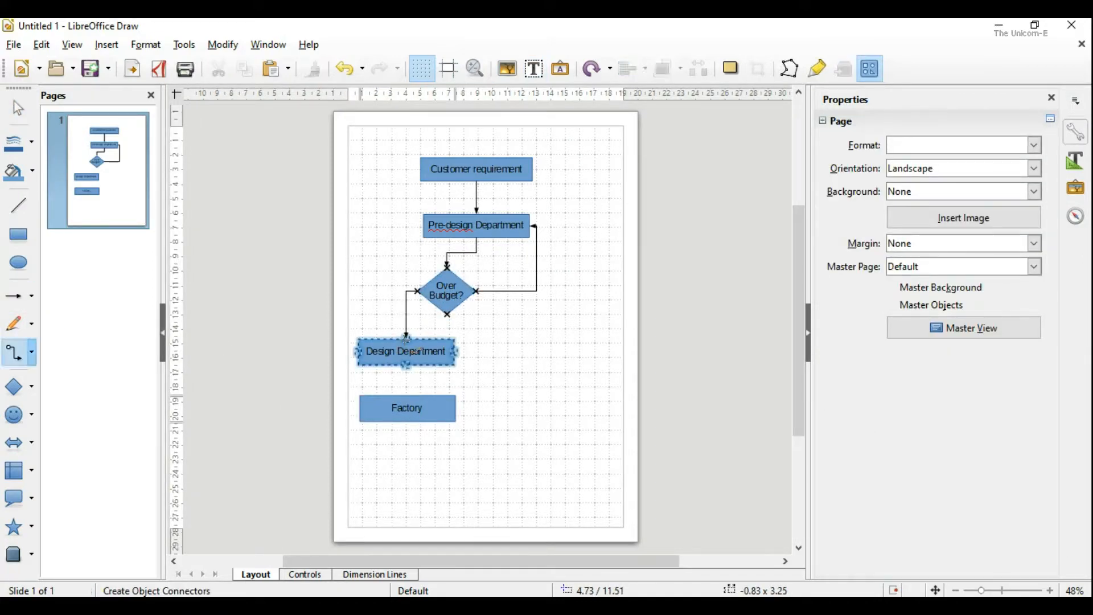
{"action": "left_click", "coordinate": [334, 386]}
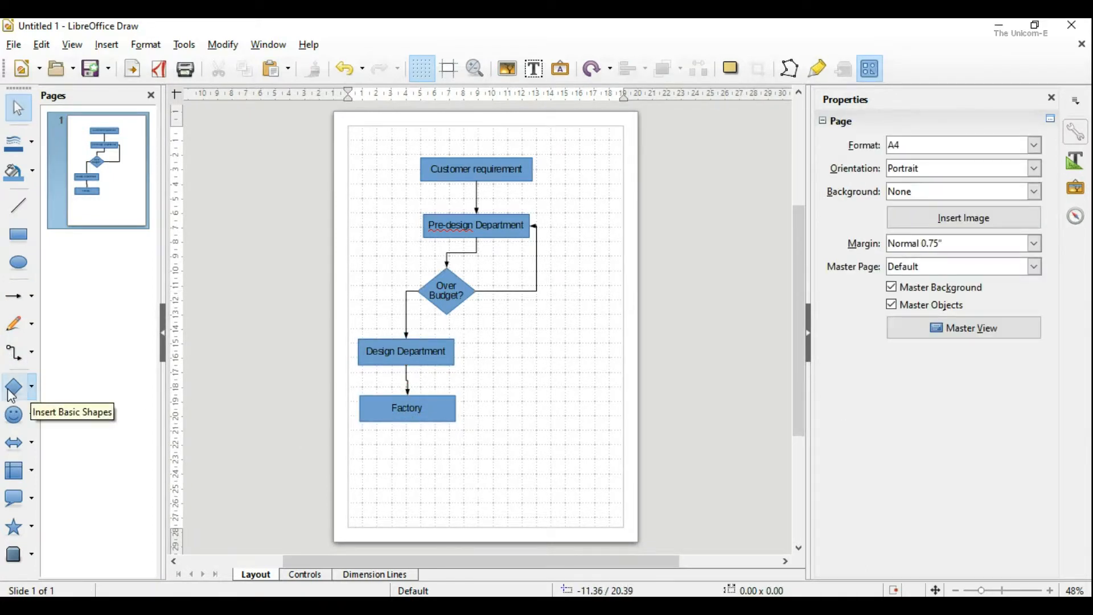
Draw a diamond below Factory labelled 'QC pass?' and connect Factory to it
{"action": "left_click", "coordinate": [12, 388]}
{"action": "type", "text": "QC pa"}
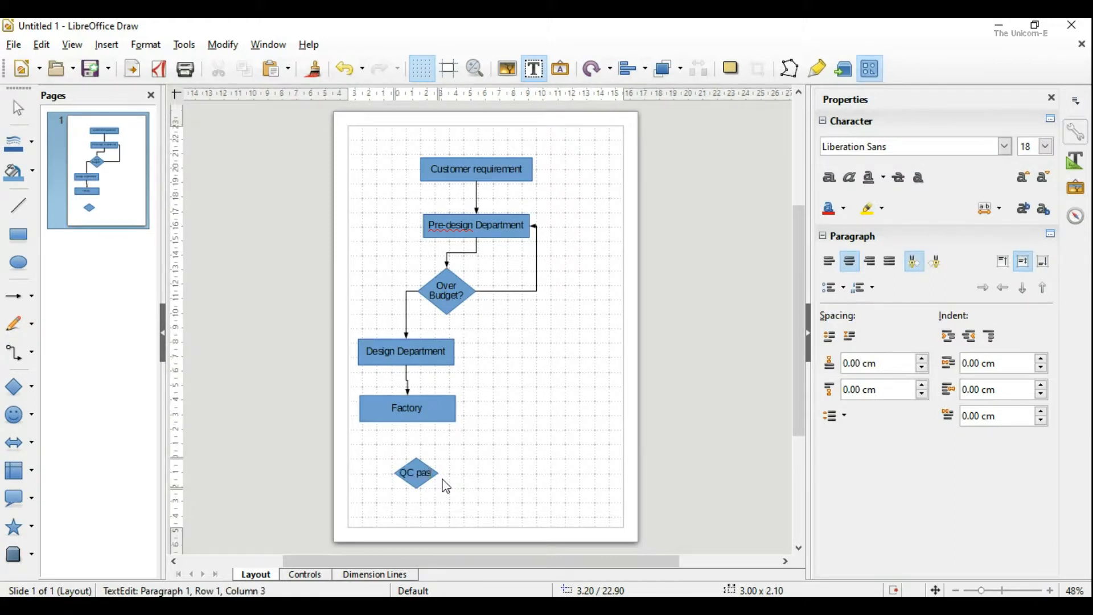
{"action": "type", "text": "s?"}
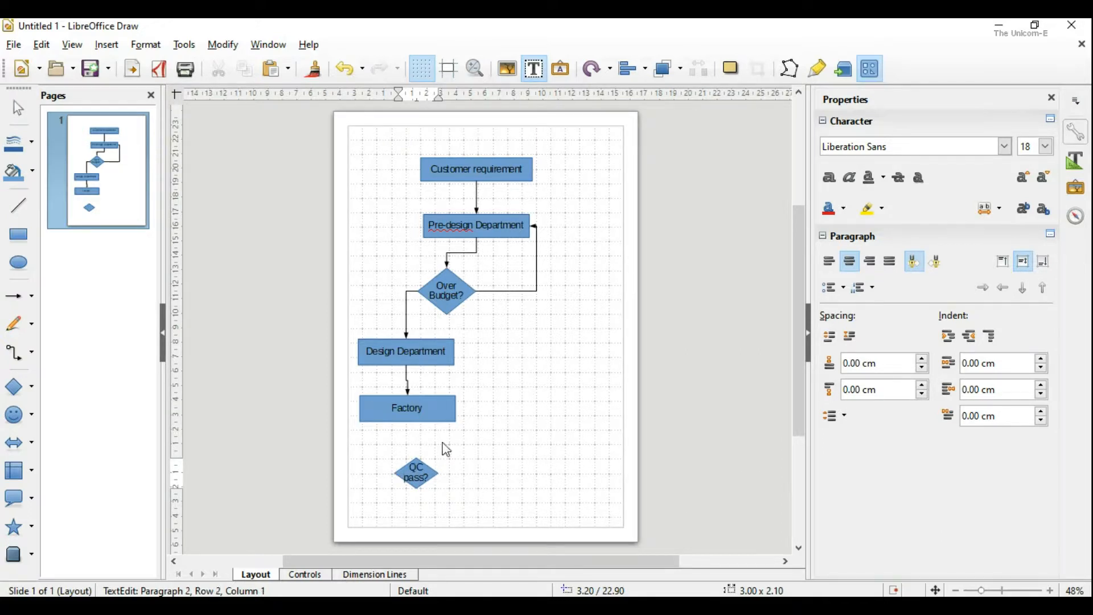
{"action": "left_click", "coordinate": [416, 473]}
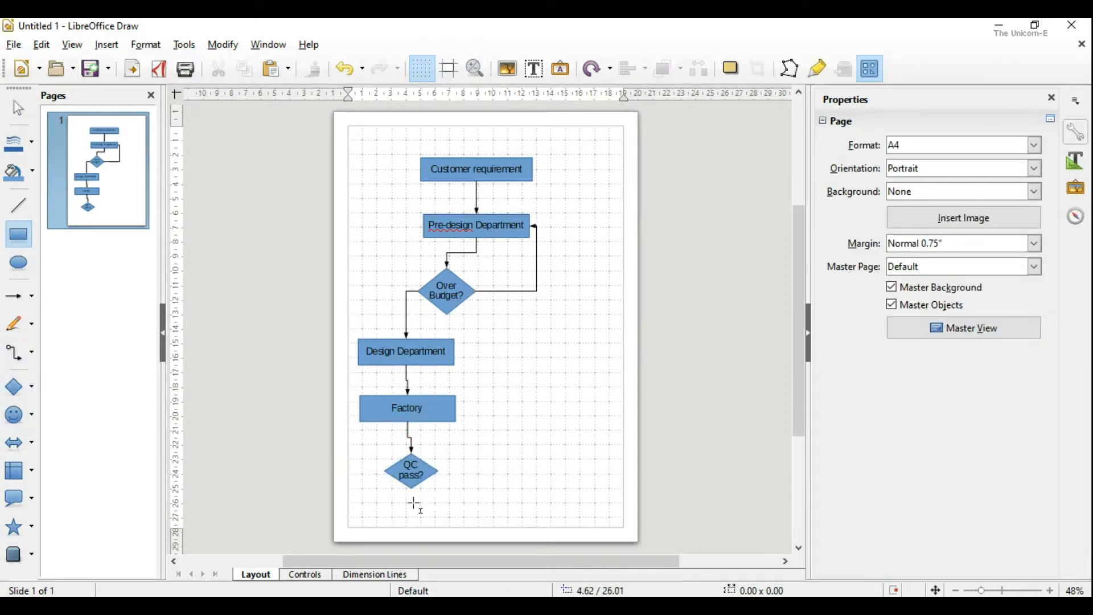
Add a 'Final product' box below QC pass? and connect the diamond to it
{"action": "left_click_drag", "start_coordinate": [382, 503], "coordinate": [464, 529]}
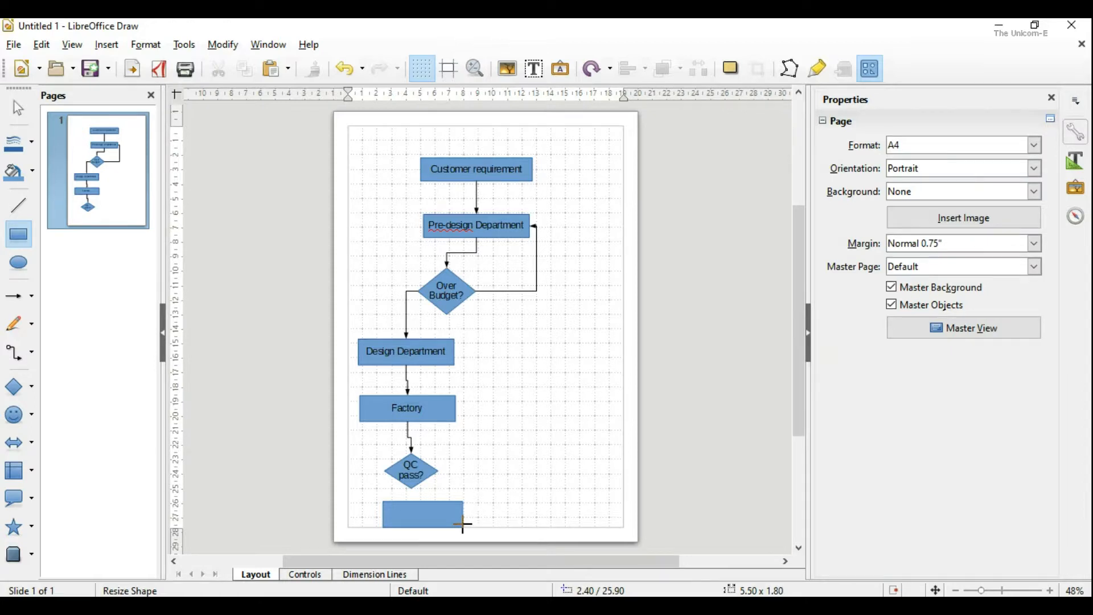
{"action": "type", "text": "Final product"}
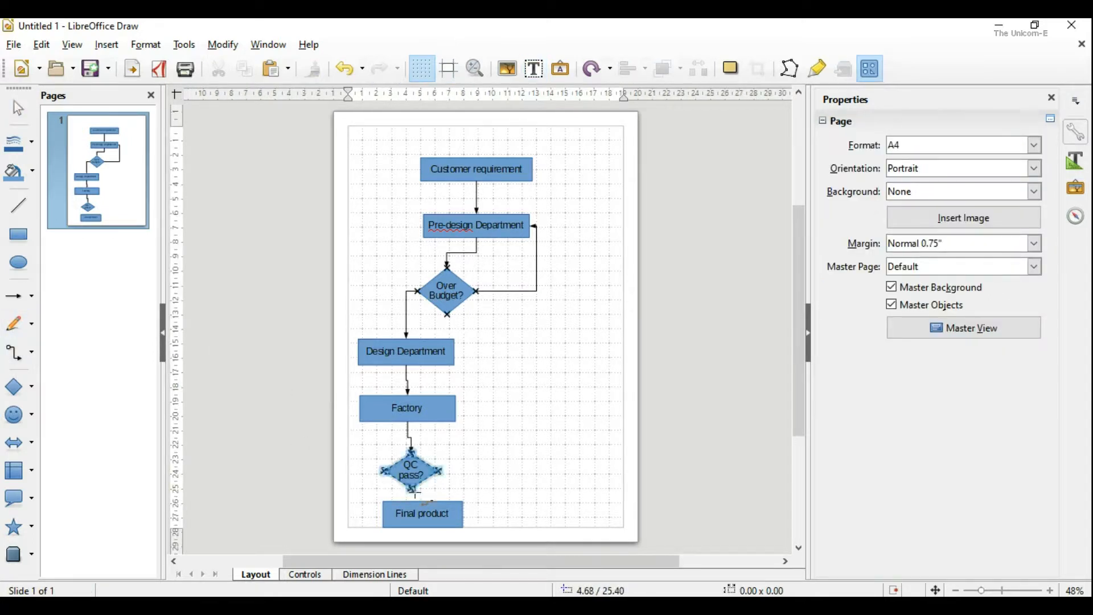
{"action": "left_click", "coordinate": [13, 352]}
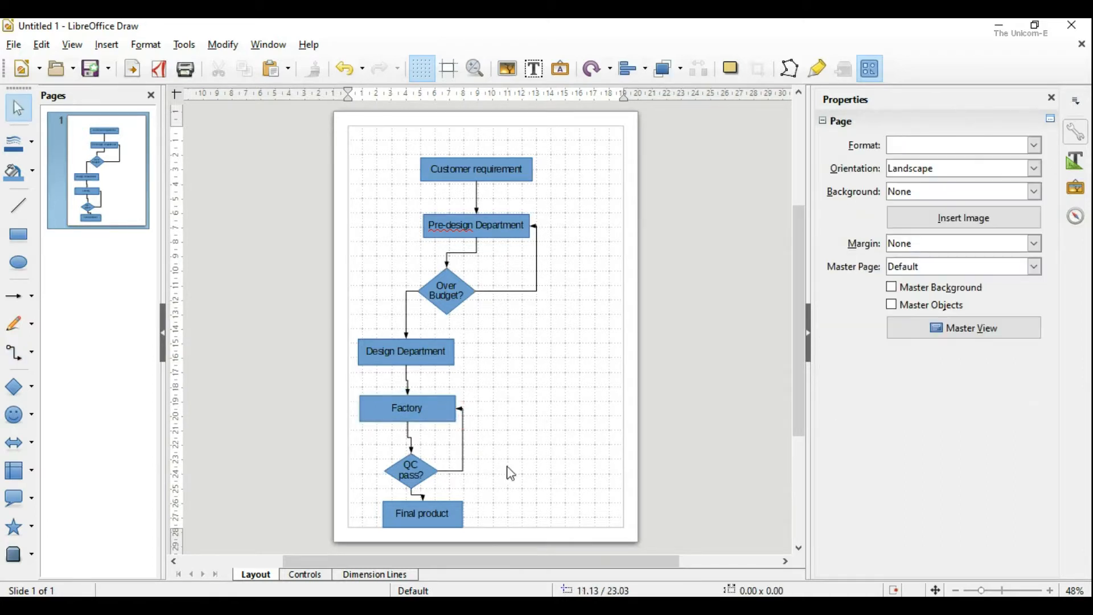
{"action": "mouse_move", "coordinate": [501, 162]}
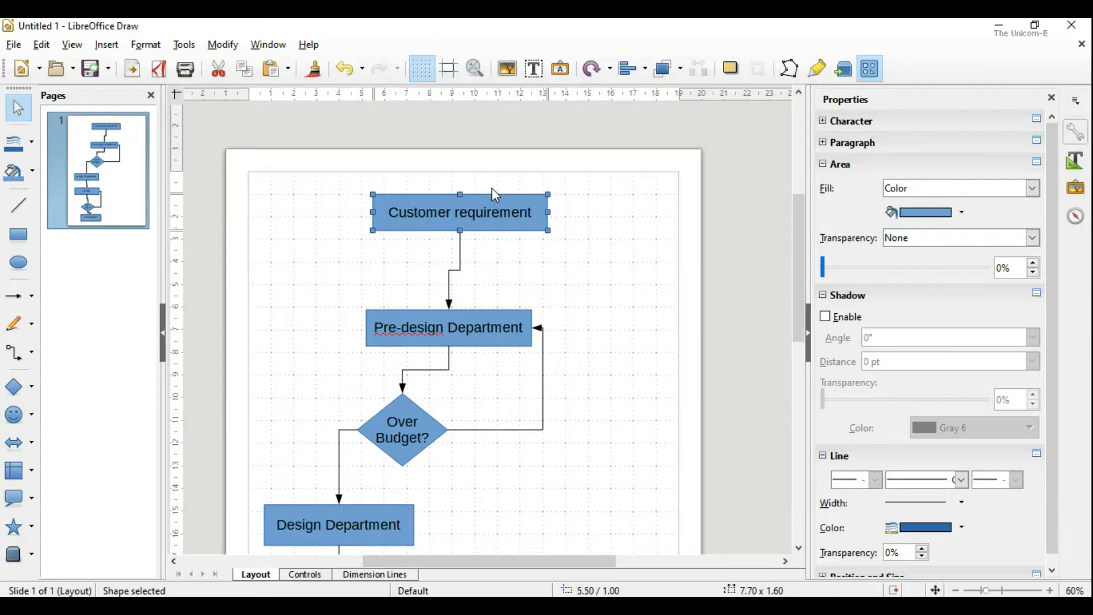
Straighten the Customer requirement arrow and place Yes/No labels beside the decision branches
{"action": "left_click_drag", "start_coordinate": [459, 212], "coordinate": [482, 203]}
{"action": "type", "text": "Yes"}
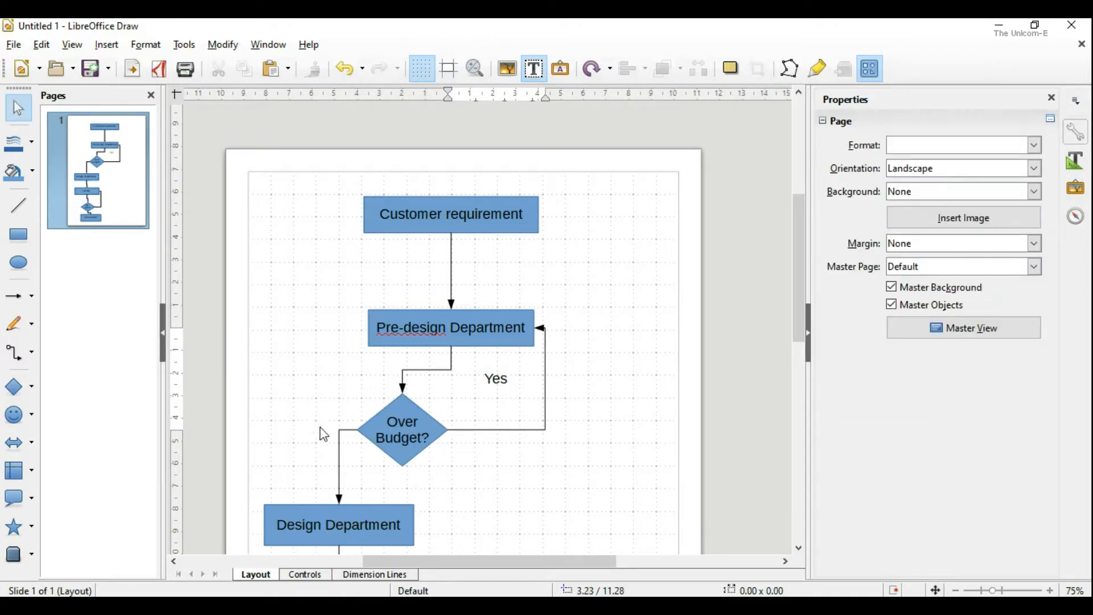
{"action": "left_click", "coordinate": [355, 429]}
{"action": "type", "text": "No"}
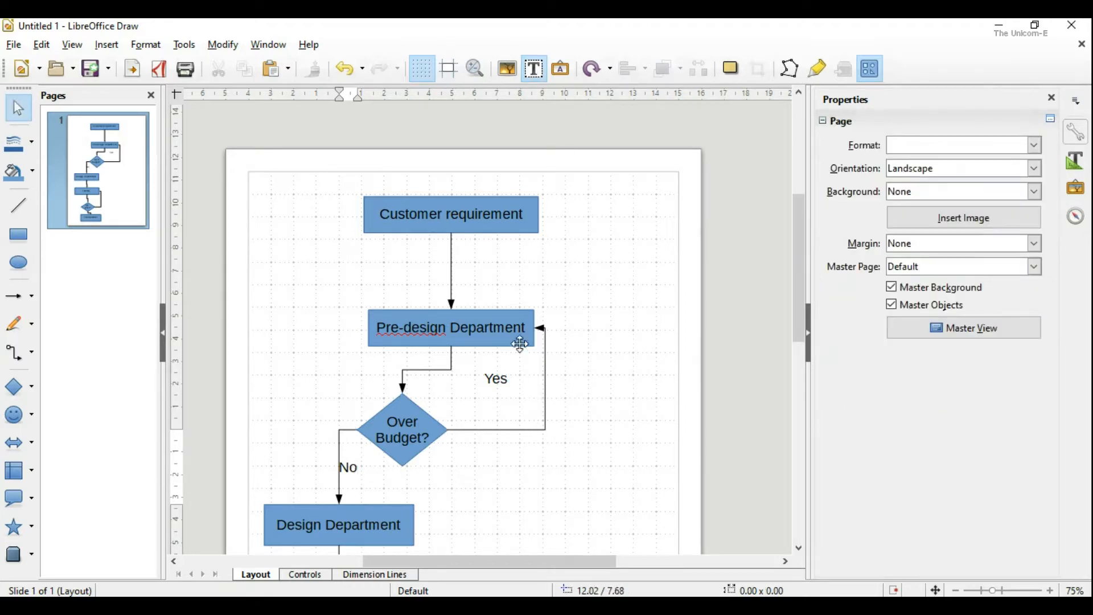
{"action": "scroll", "scroll_direction": "down", "scroll_amount": 3}
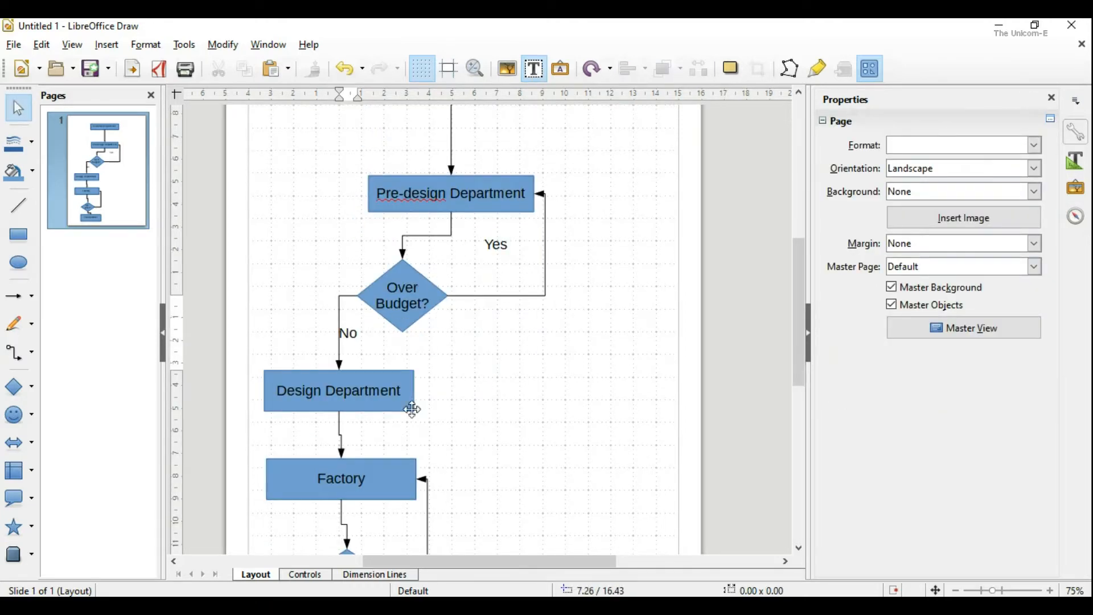
{"action": "left_click", "coordinate": [341, 478]}
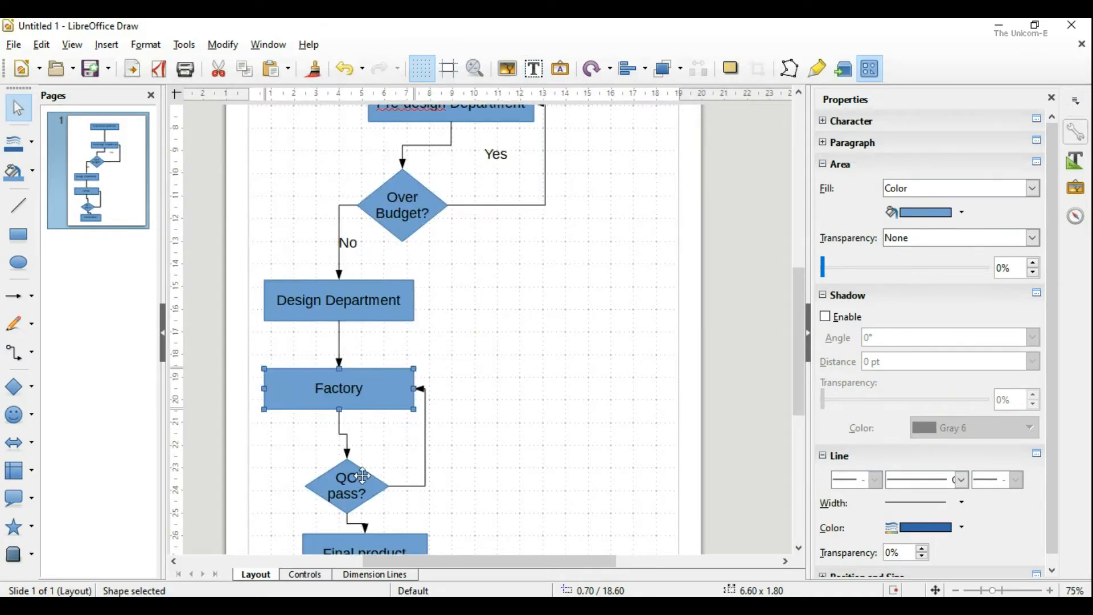
{"action": "left_click", "coordinate": [347, 485]}
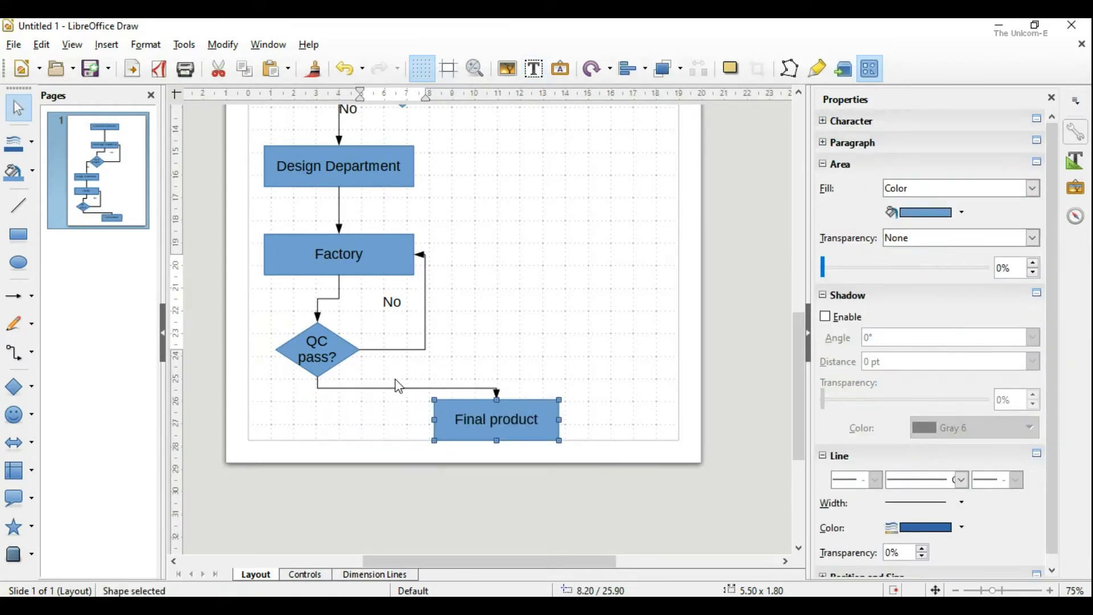
Label the connector from QC pass? into Final product with 'Yes'
{"action": "double_click", "coordinate": [495, 419]}
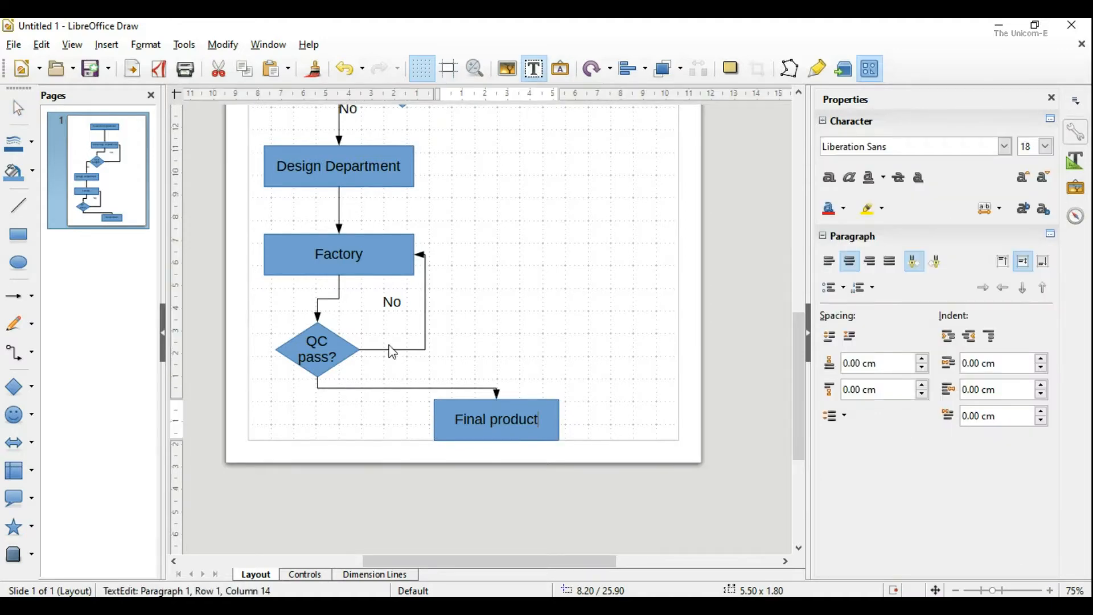
{"action": "left_click", "coordinate": [415, 403]}
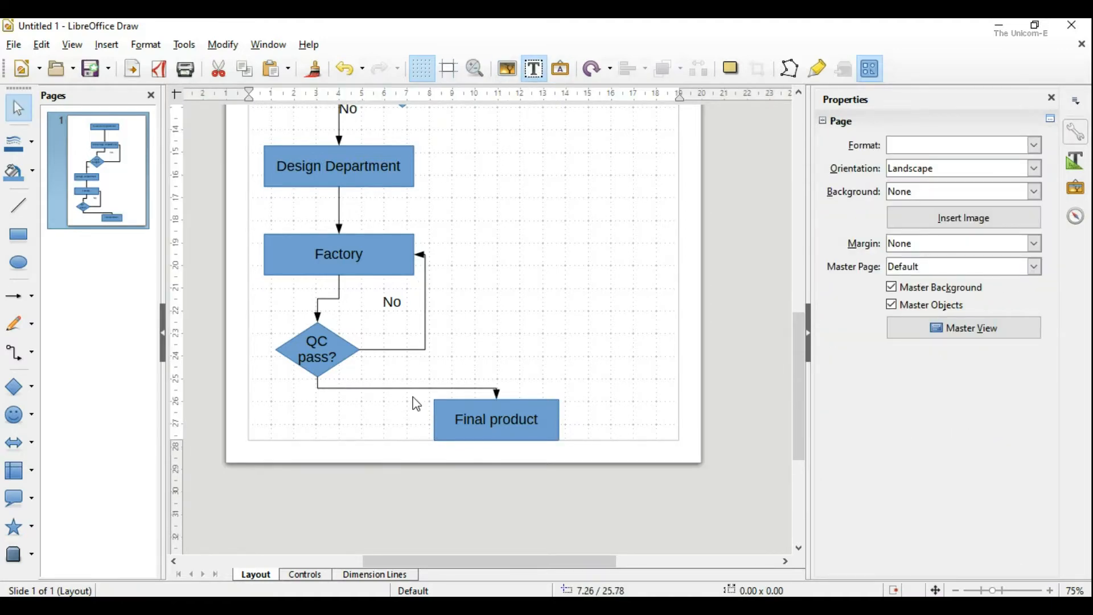
{"action": "double_click", "coordinate": [317, 348]}
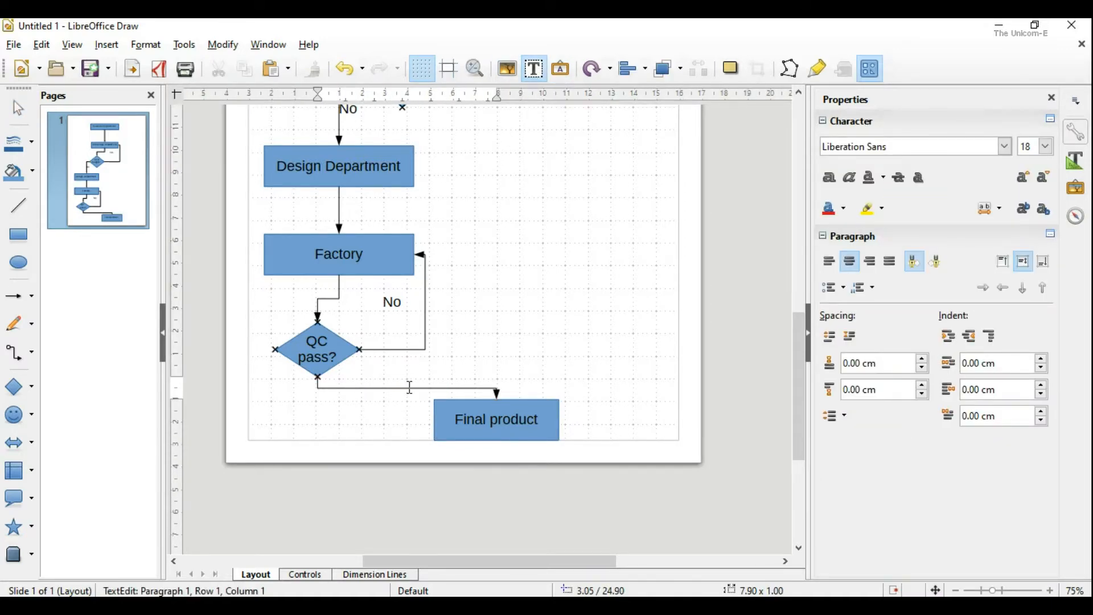
{"action": "type", "text": "Yes"}
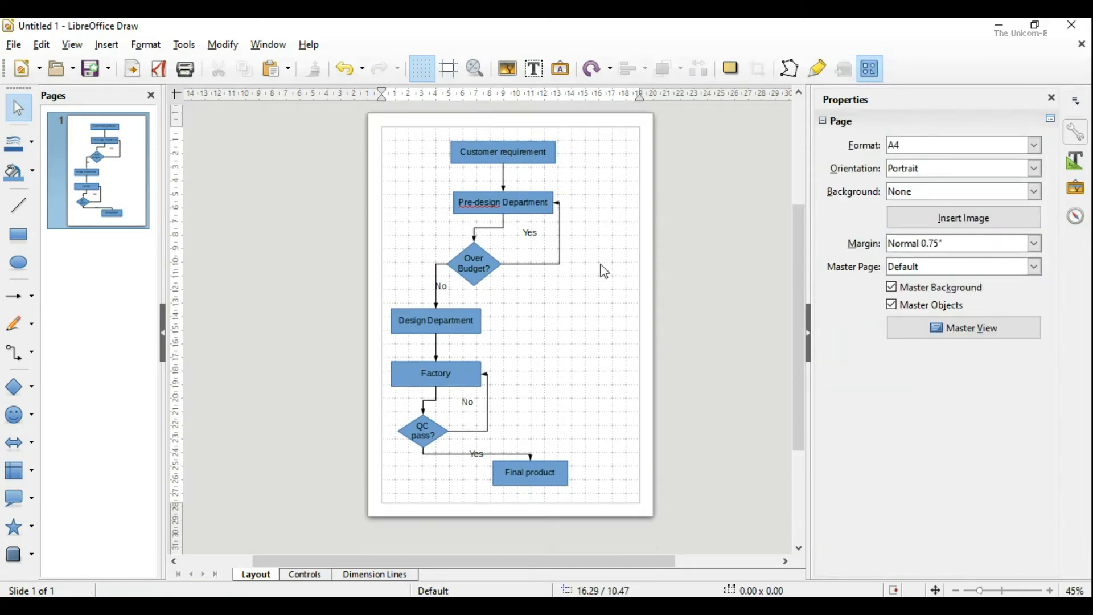
Switch the Customer requirement box's area fill from plain blue to a gradient and review the gradient styles
{"action": "left_click", "coordinate": [502, 153]}
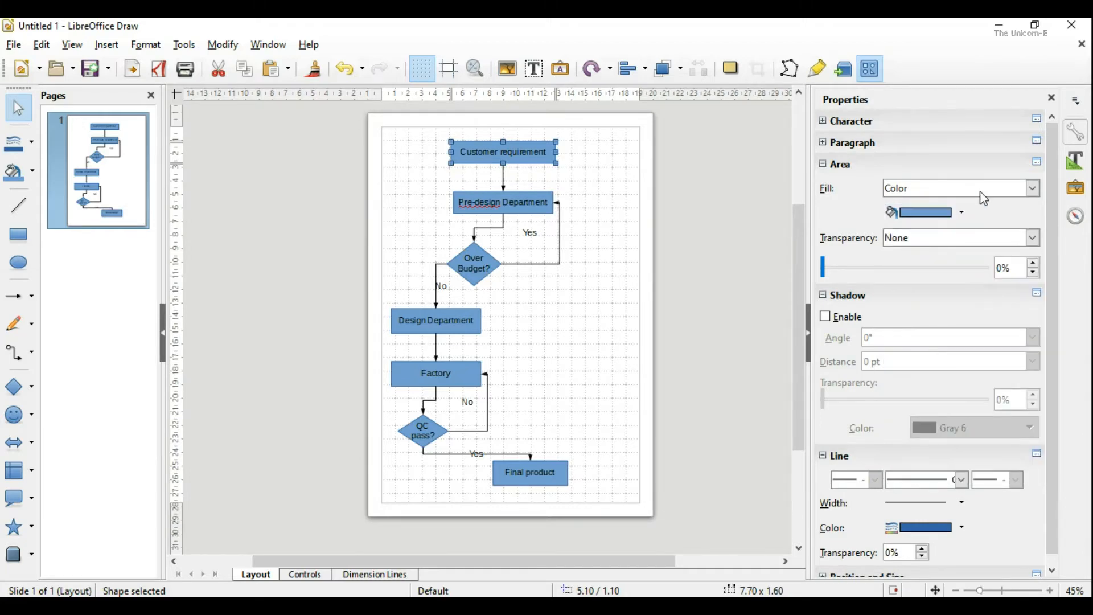
{"action": "left_click", "coordinate": [1031, 189]}
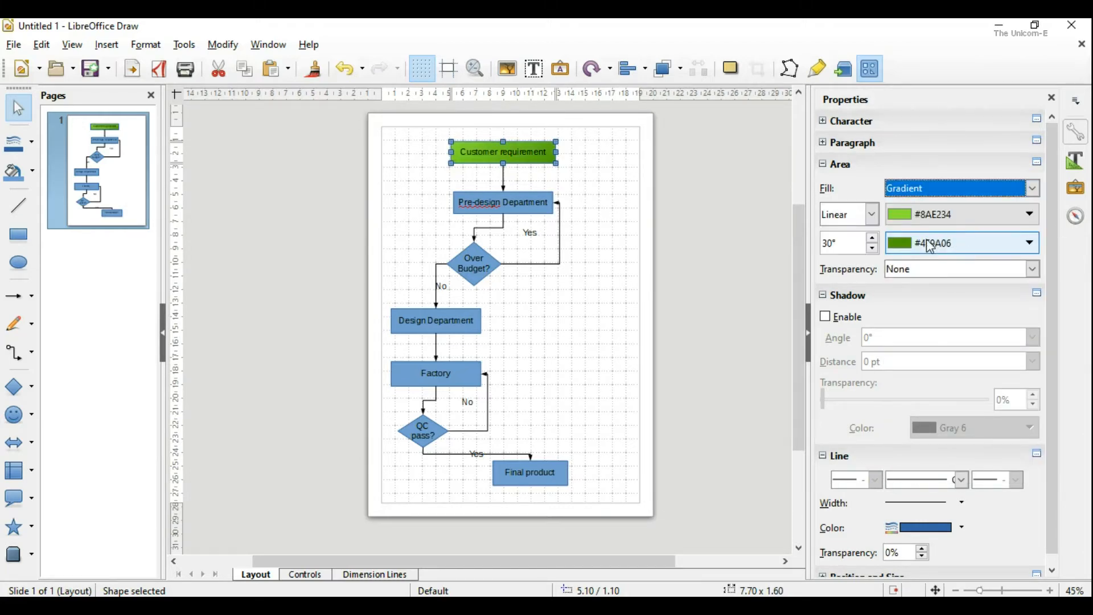
{"action": "left_click", "coordinate": [870, 214]}
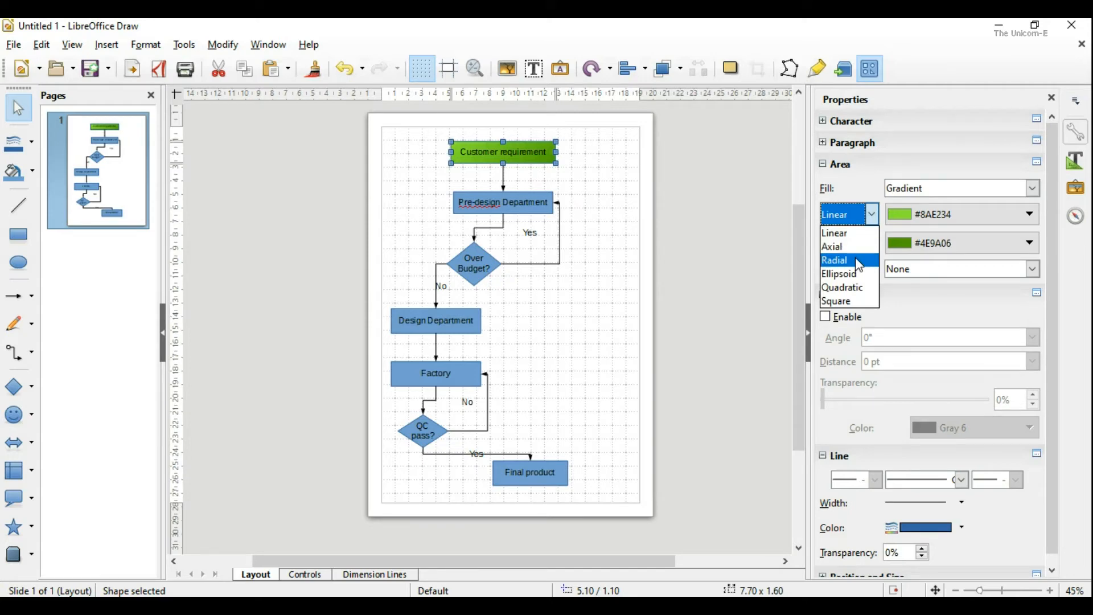
{"action": "mouse_move", "coordinate": [852, 287]}
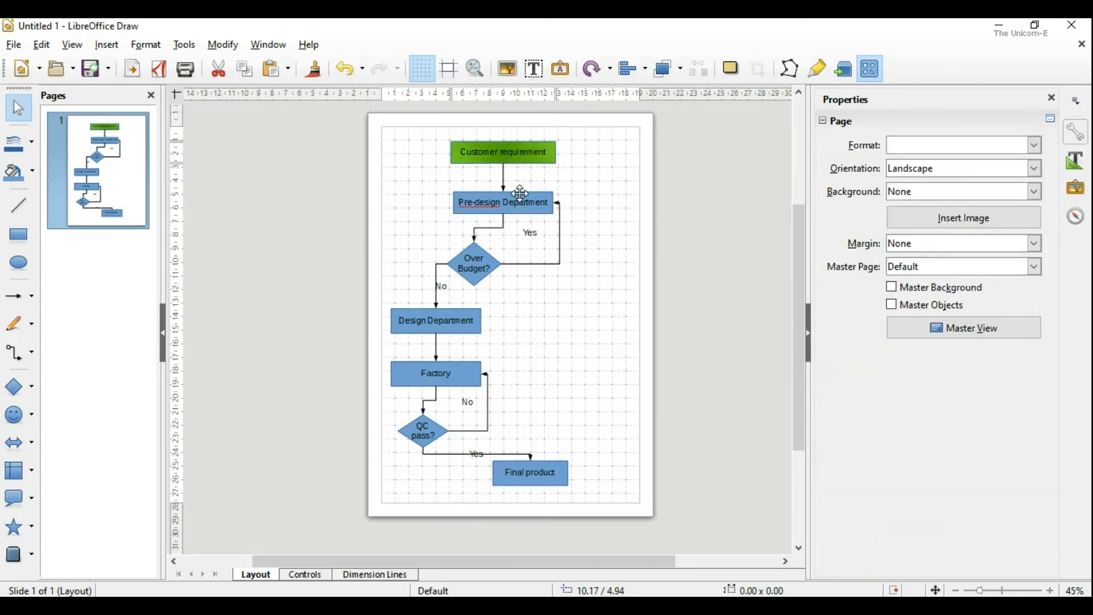
Fill Pre-design and Design Department with Yellow 1, and the Over Budget? and QC pass? diamonds with Red 1
{"action": "left_click", "coordinate": [503, 201]}
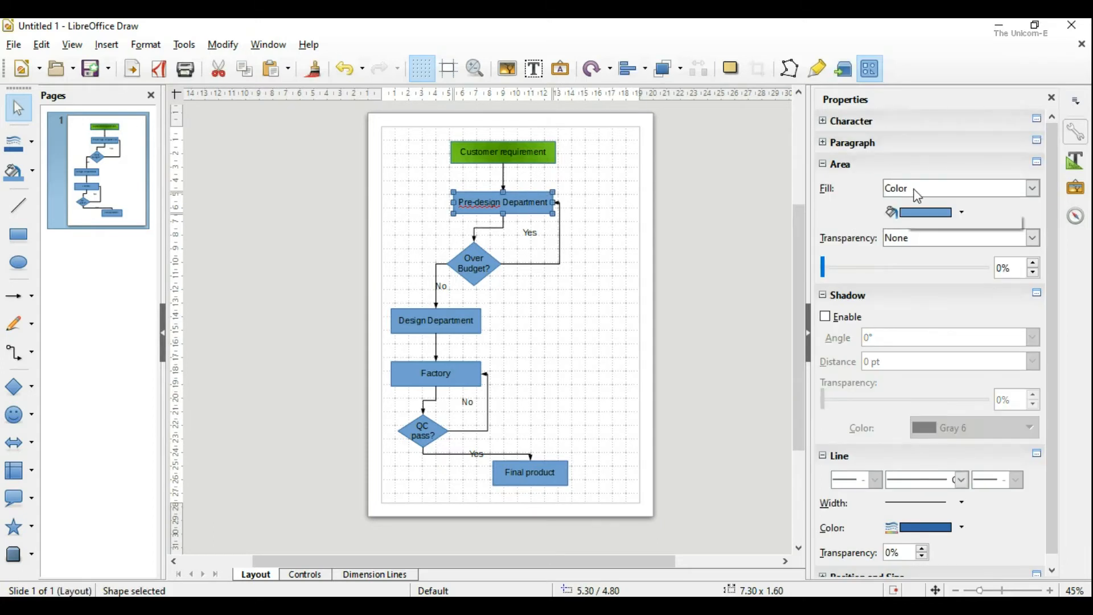
{"action": "left_click", "coordinate": [961, 211]}
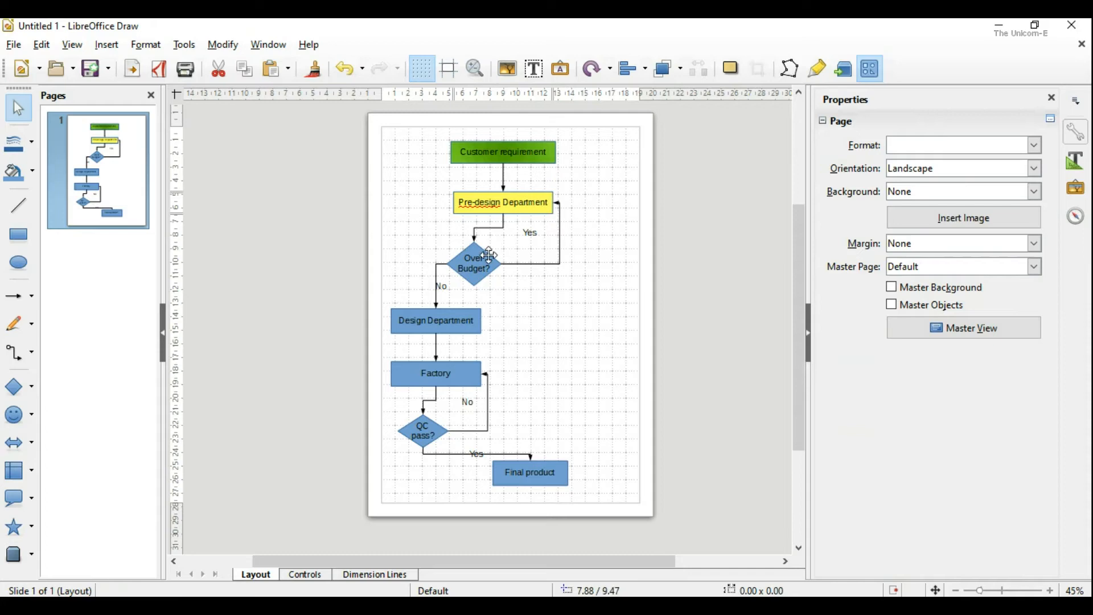
{"action": "left_click", "coordinate": [964, 212]}
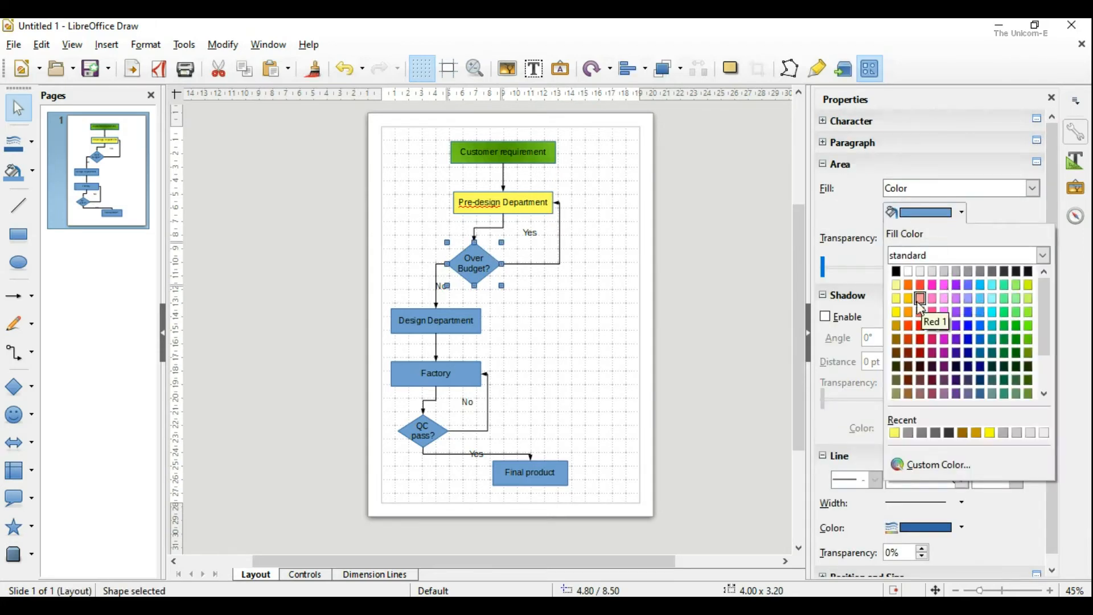
{"action": "left_click", "coordinate": [919, 298]}
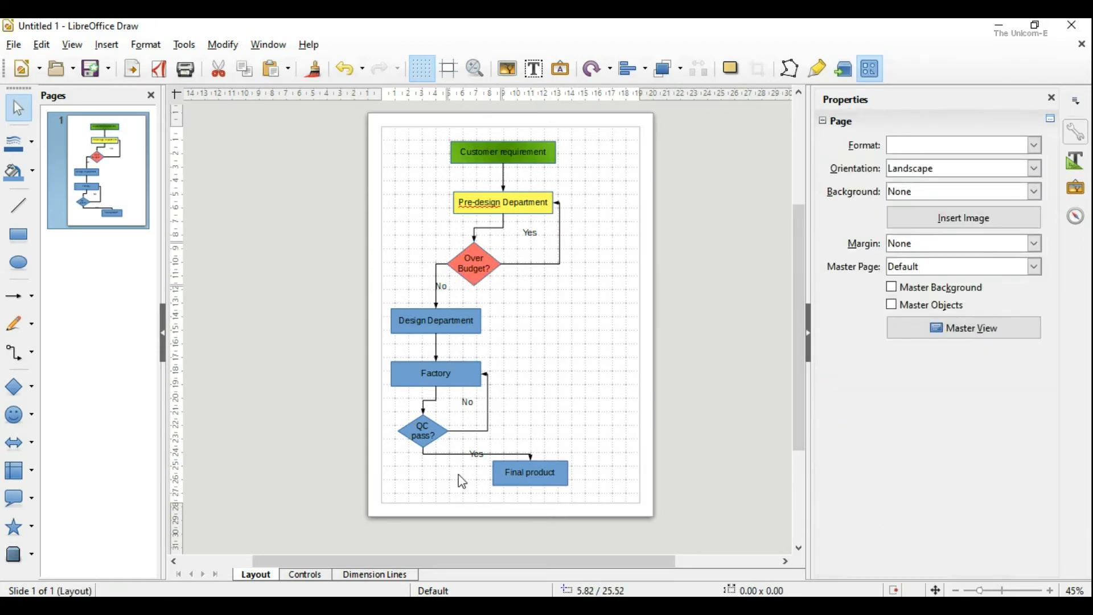
{"action": "left_click", "coordinate": [422, 431]}
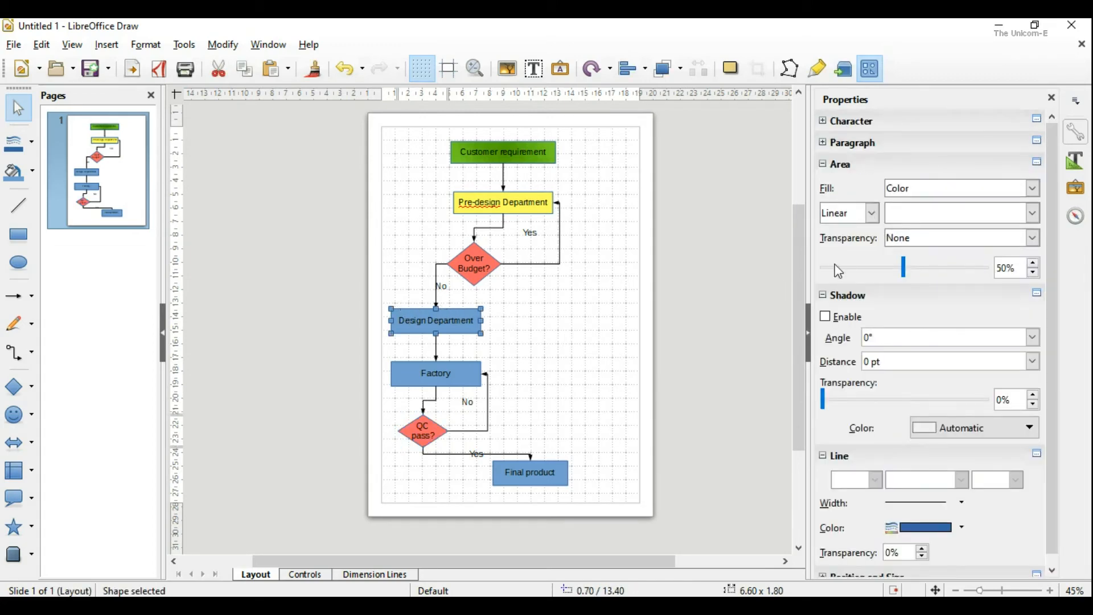
{"action": "left_click", "coordinate": [964, 212]}
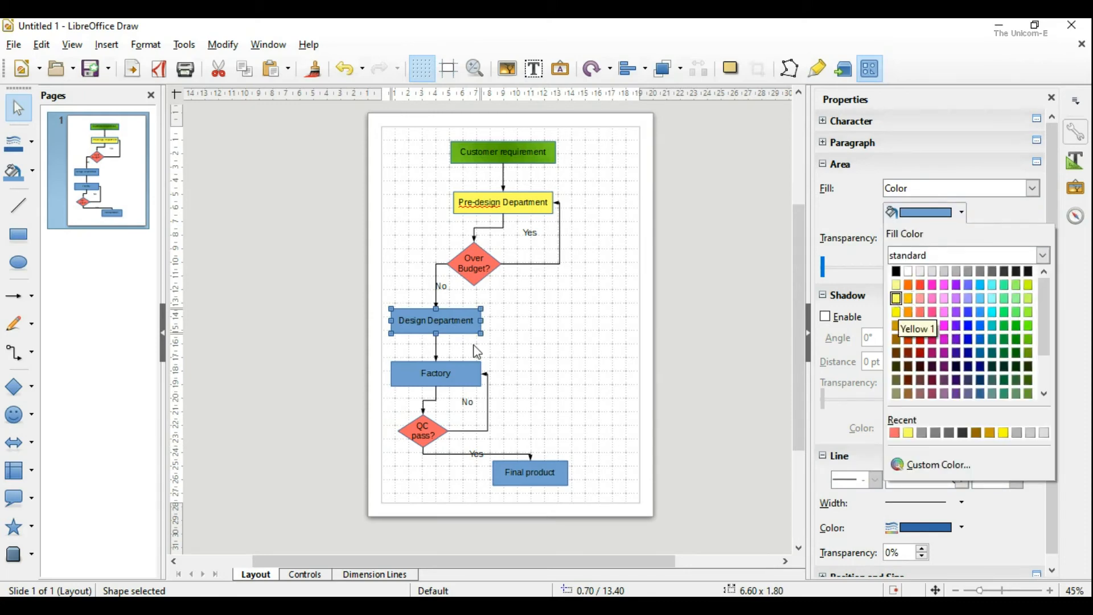
{"action": "left_click", "coordinate": [896, 298]}
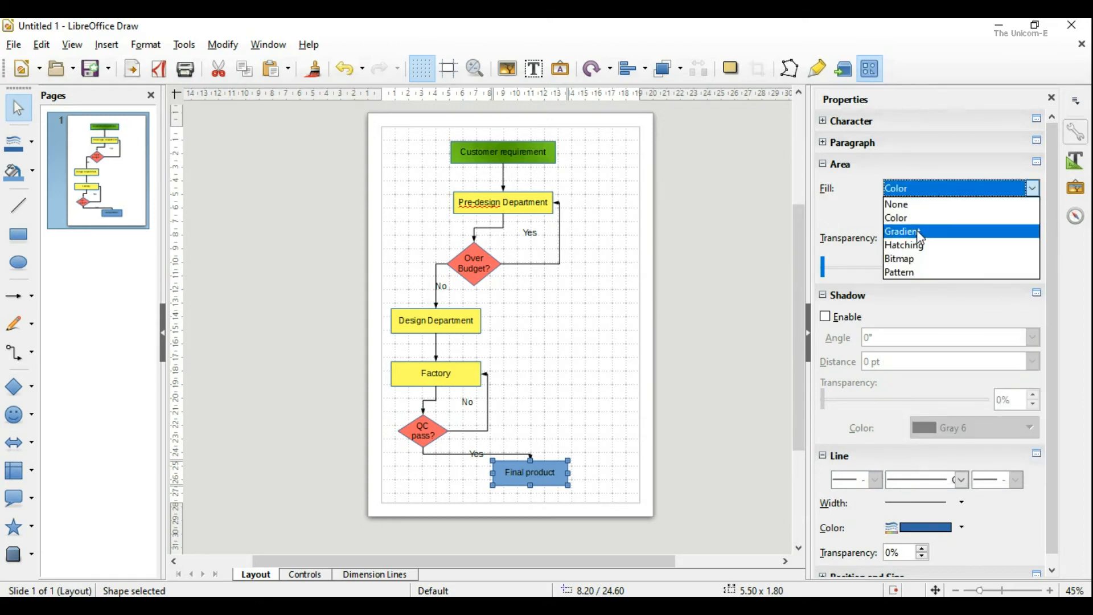
Set the Final product box's area fill to the green gradient, then deselect it
{"action": "left_click", "coordinate": [901, 230]}
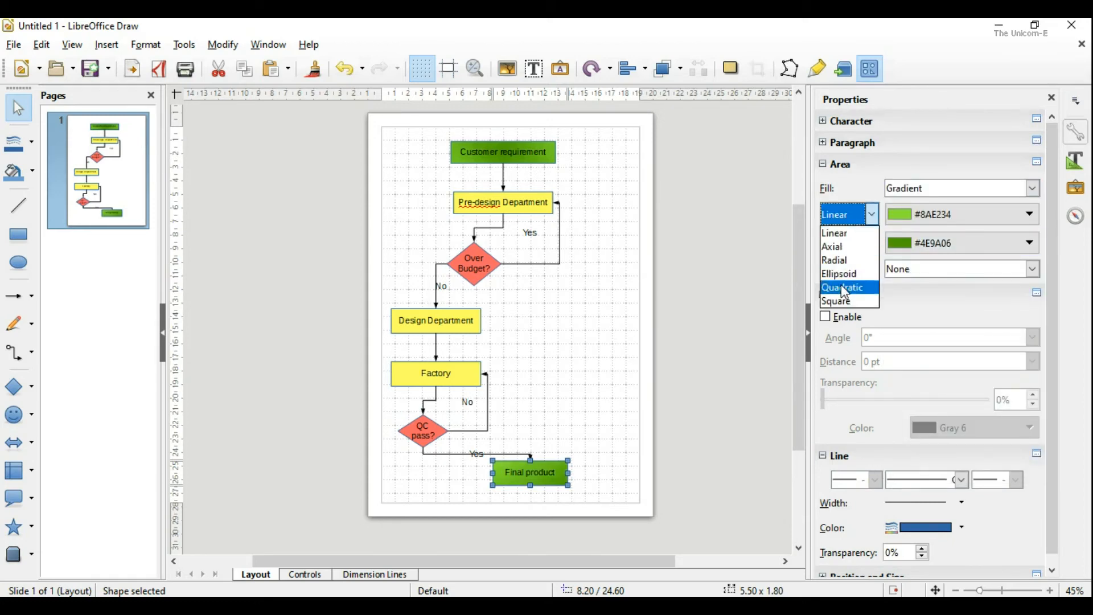
{"action": "left_click", "coordinate": [647, 305]}
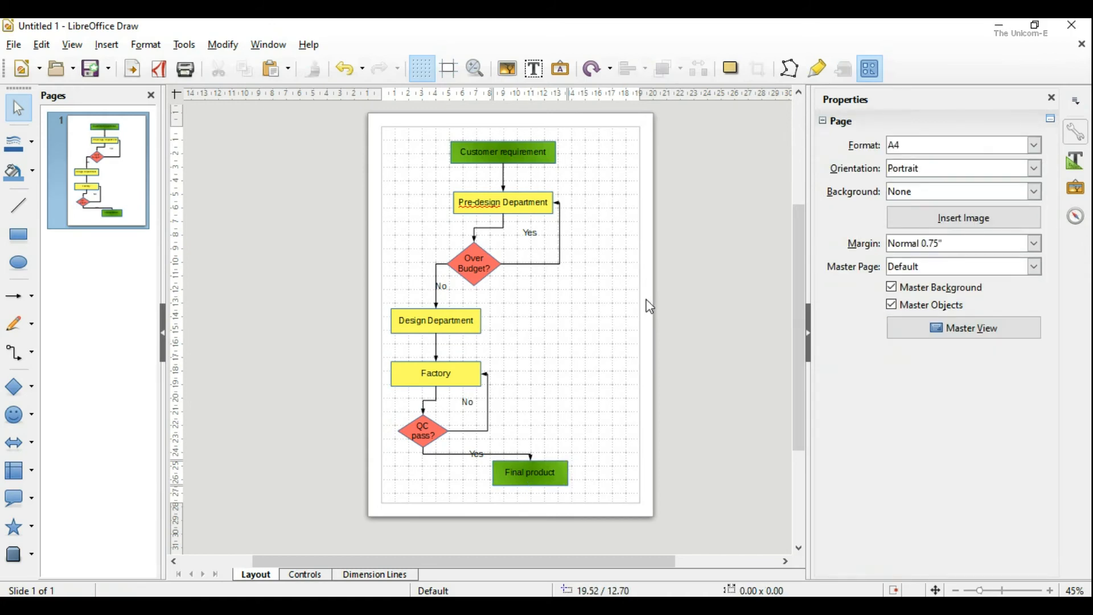
{"action": "mouse_move", "coordinate": [597, 279]}
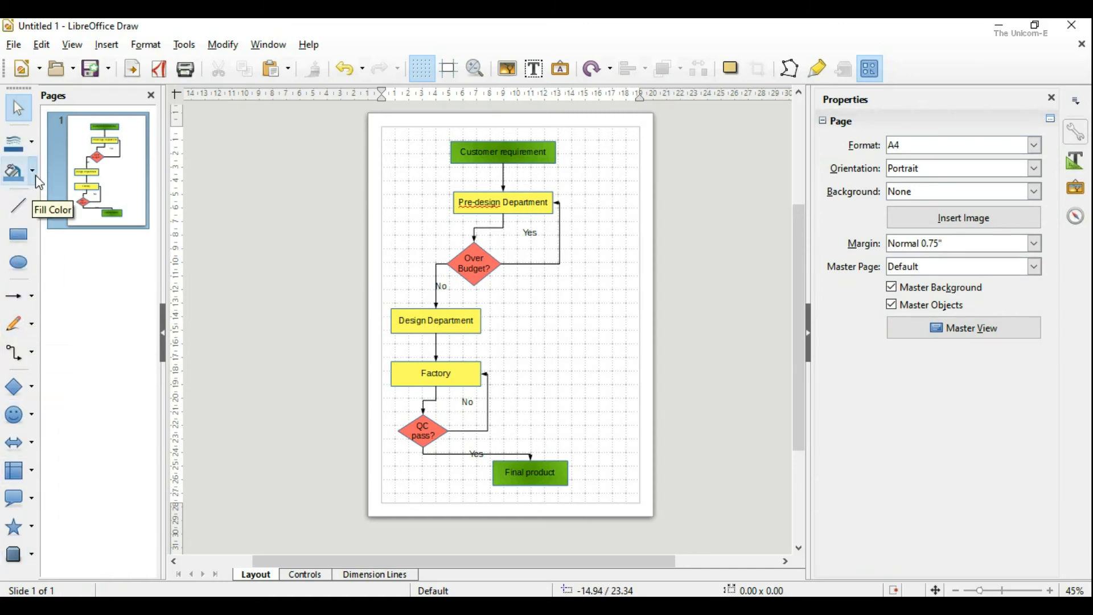
{"action": "mouse_move", "coordinate": [202, 431]}
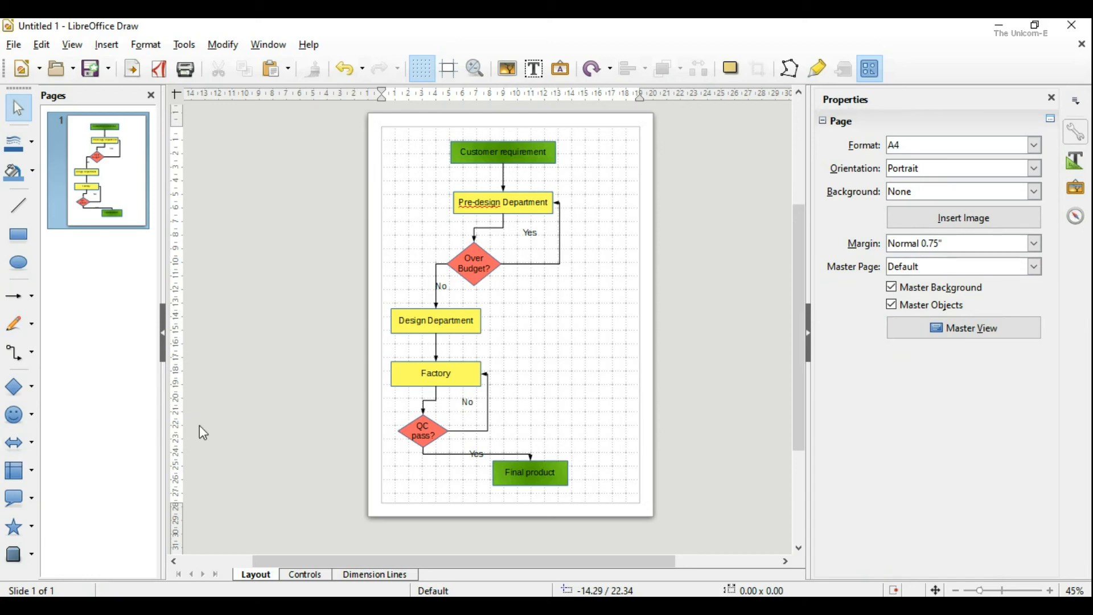